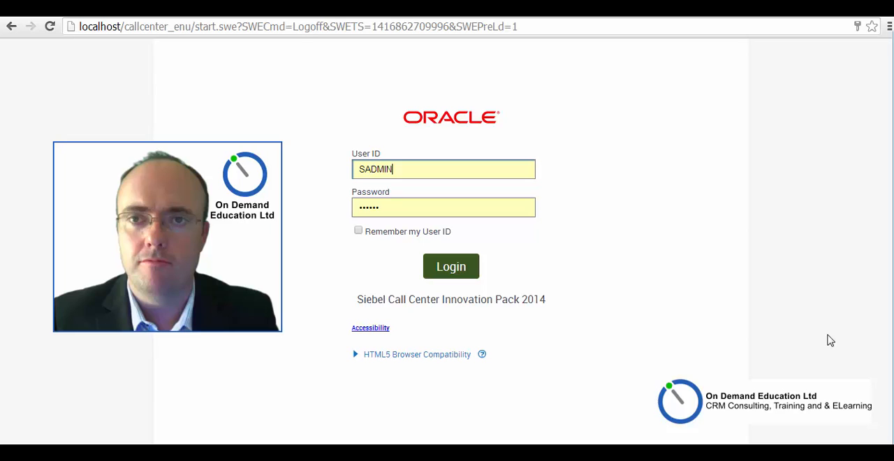
- Log in to Siebel Call Center with the pre-filled administrator credentials
{"action": "left_click", "coordinate": [451, 266]}
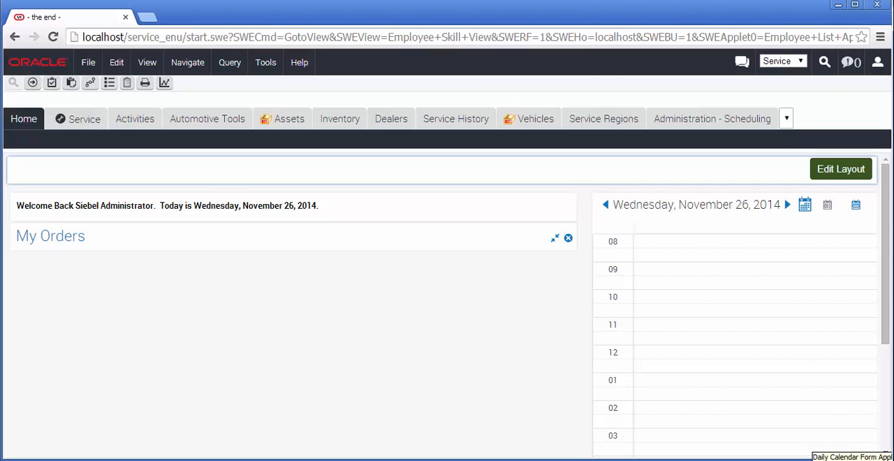
- Set the quick Find pane to Accounts and enter TEST as the account name
{"action": "left_click", "coordinate": [824, 63]}
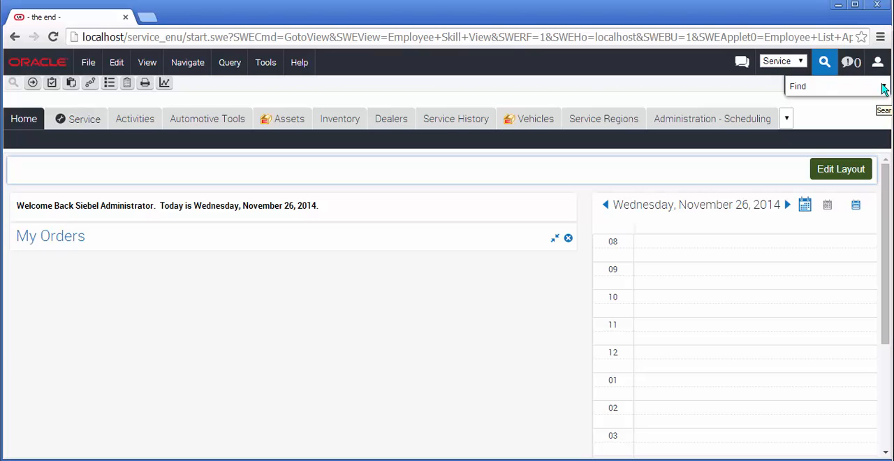
{"action": "left_click", "coordinate": [884, 86]}
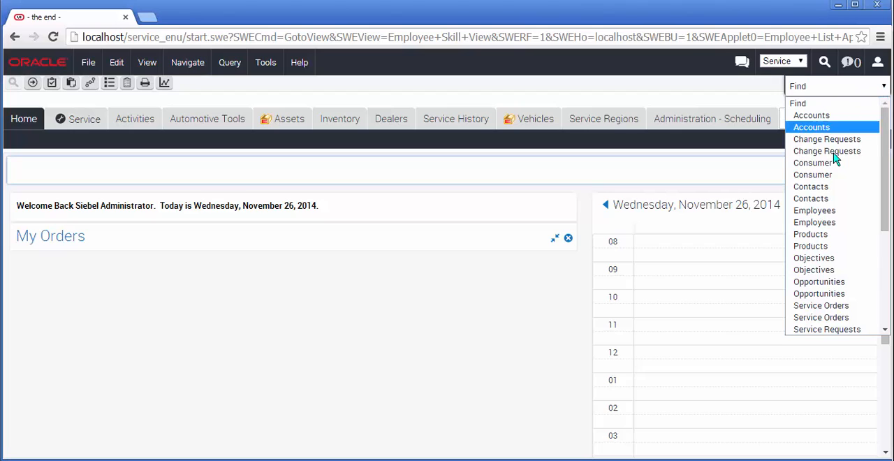
{"action": "mouse_move", "coordinate": [833, 139]}
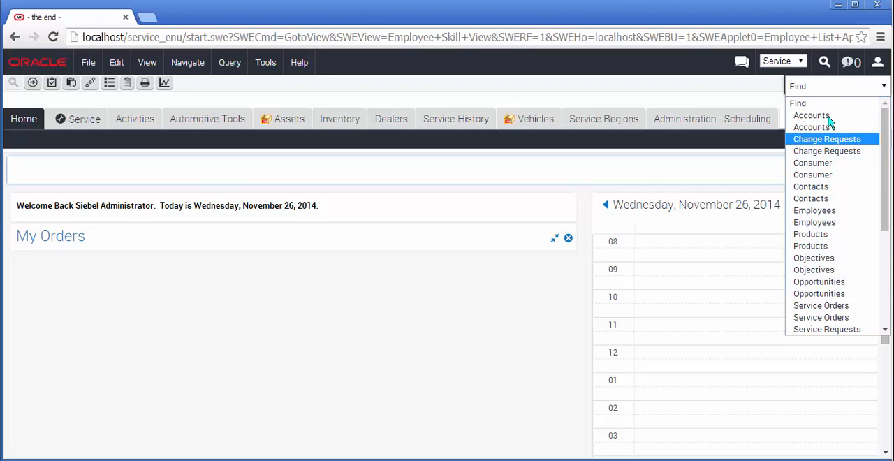
{"action": "mouse_move", "coordinate": [811, 114]}
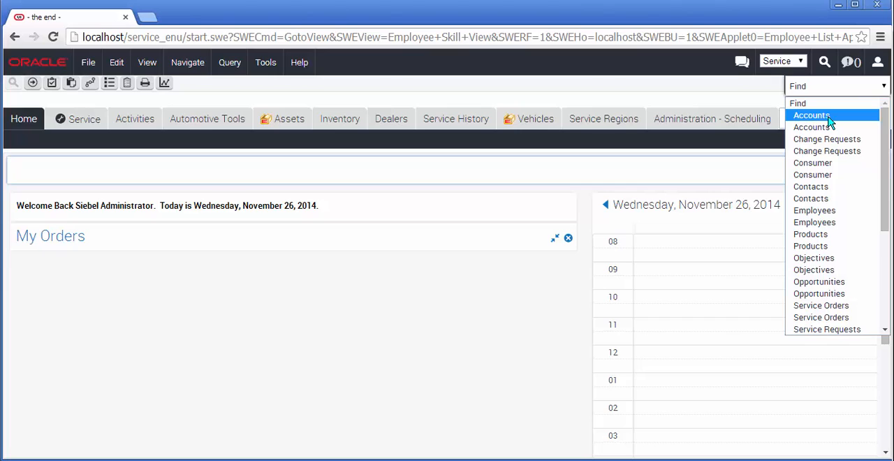
{"action": "left_click", "coordinate": [811, 114]}
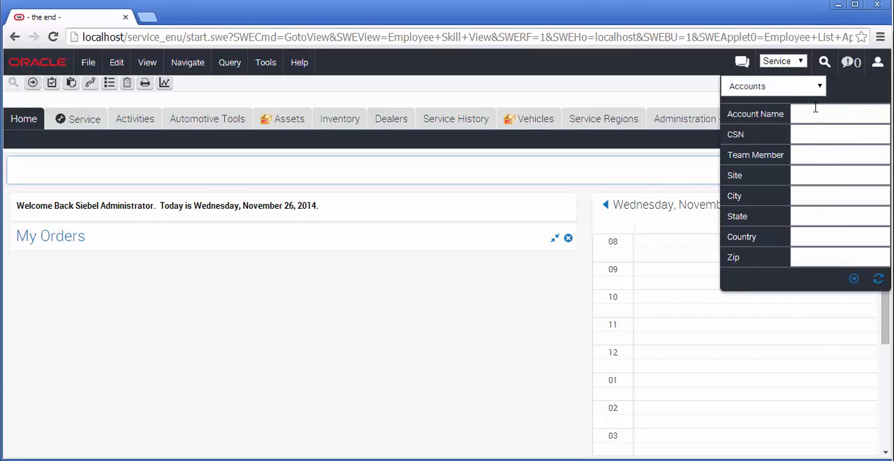
{"action": "type", "text": "TEST"}
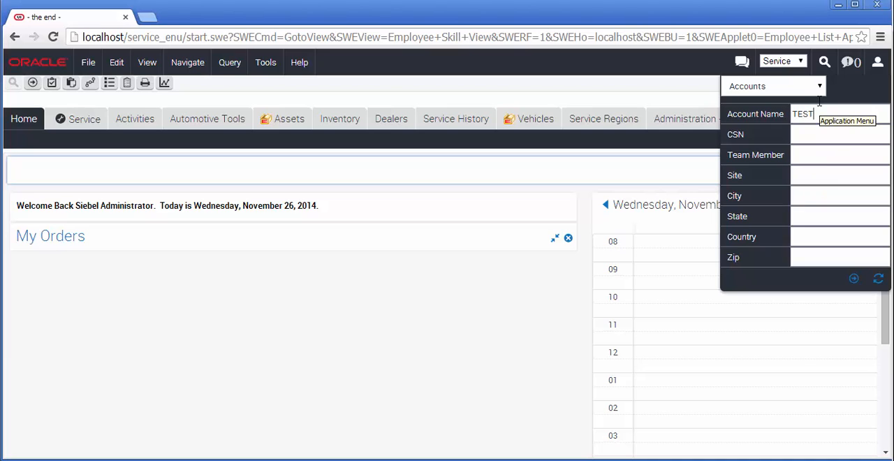
{"action": "mouse_move", "coordinate": [853, 279]}
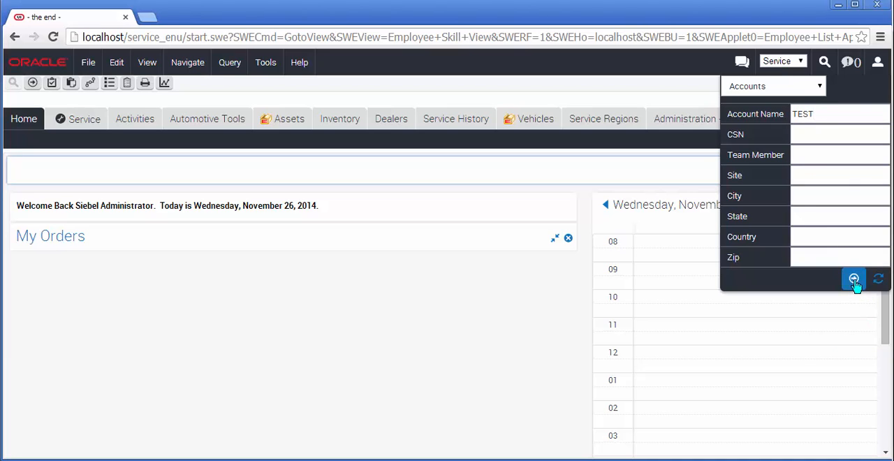
- Run the TEST account search and open TEST from the Find Results
{"action": "left_click", "coordinate": [854, 279]}
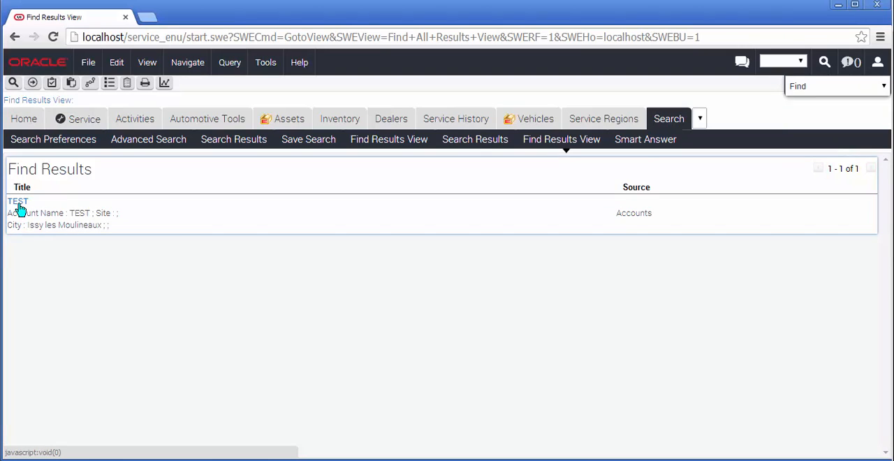
{"action": "mouse_move", "coordinate": [20, 210]}
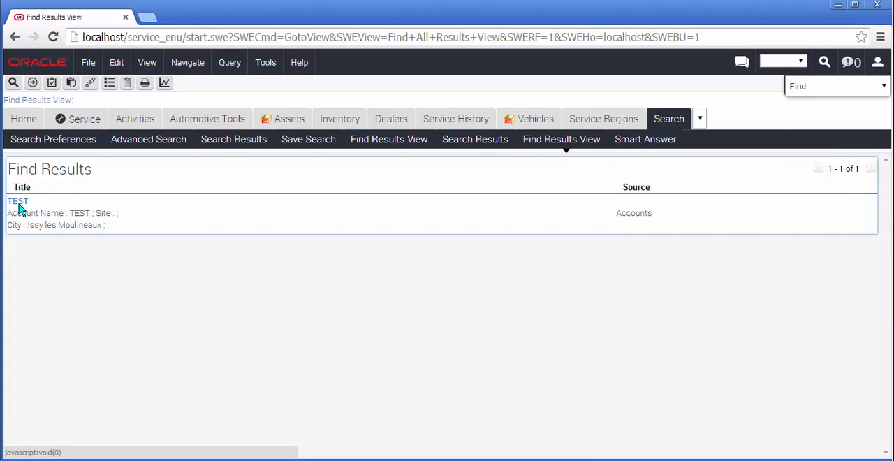
{"action": "left_click", "coordinate": [17, 202]}
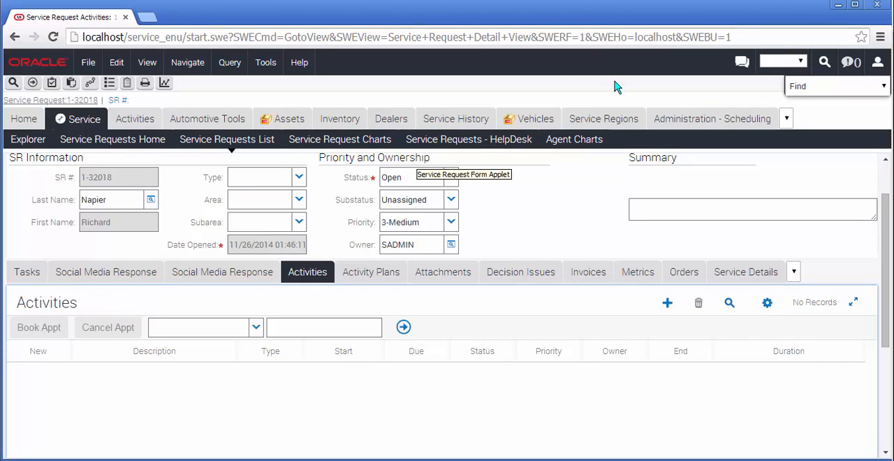
- Open the Dispatch Board and set its service region to Main Service Region
{"action": "left_click", "coordinate": [786, 118]}
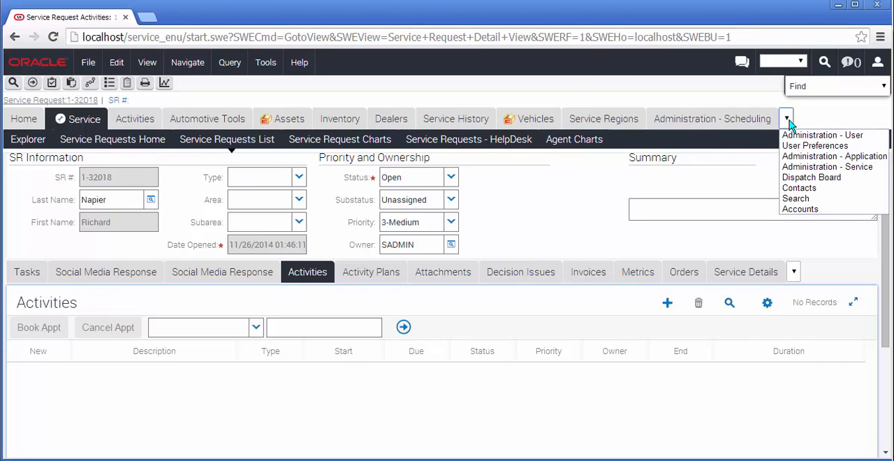
{"action": "left_click", "coordinate": [811, 177]}
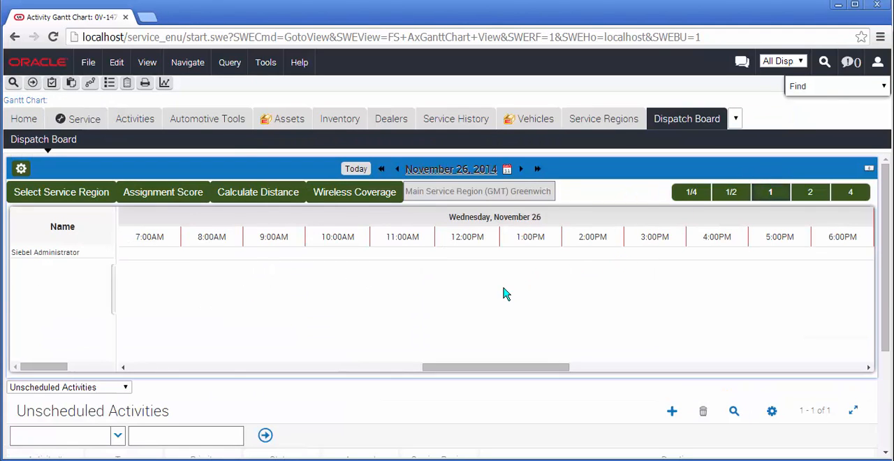
{"action": "mouse_move", "coordinate": [412, 317]}
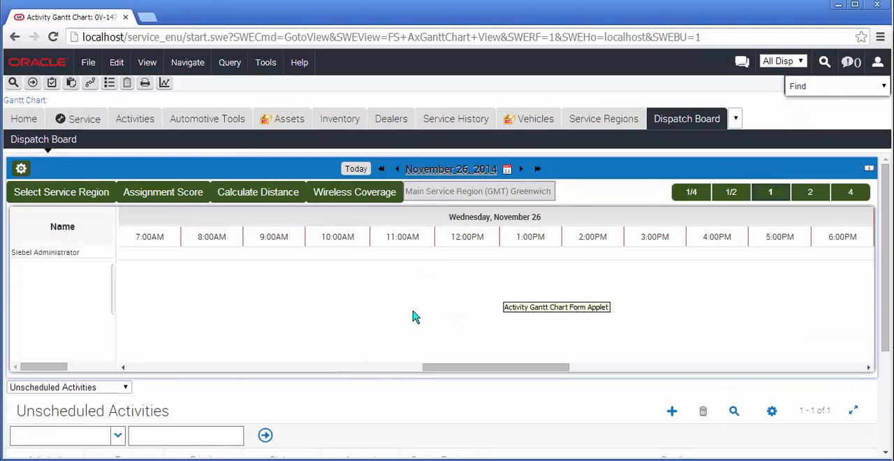
{"action": "mouse_move", "coordinate": [120, 224]}
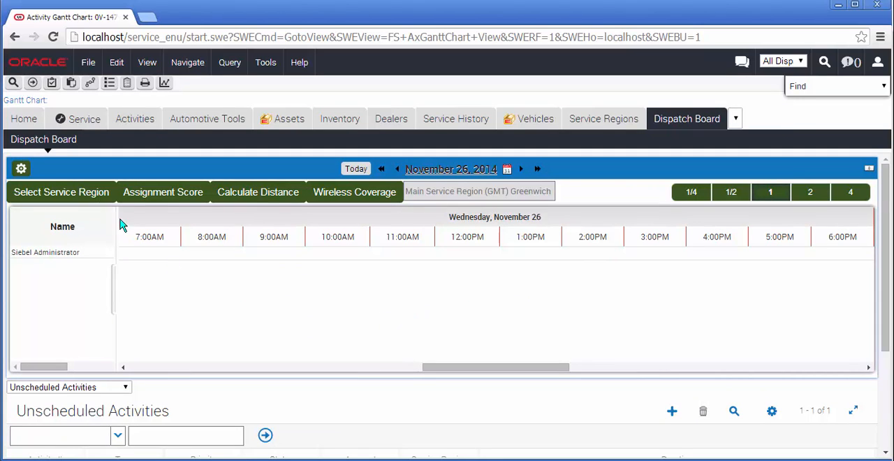
{"action": "left_click", "coordinate": [60, 192]}
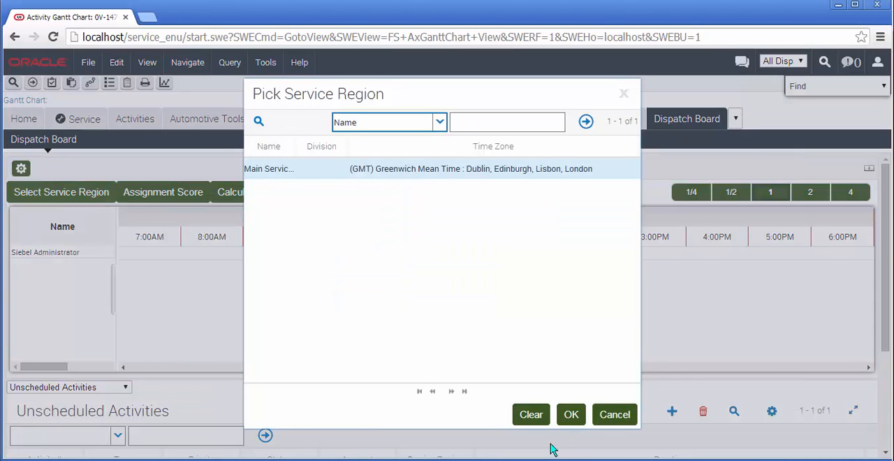
{"action": "left_click", "coordinate": [571, 413]}
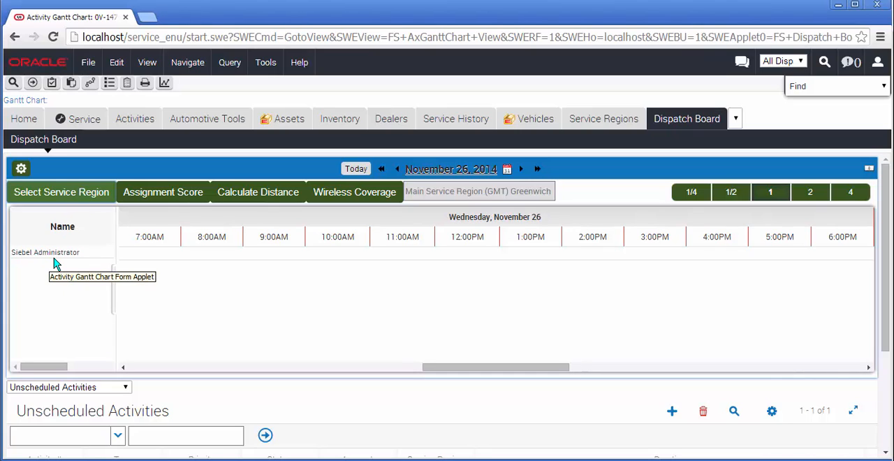
{"action": "mouse_move", "coordinate": [101, 258]}
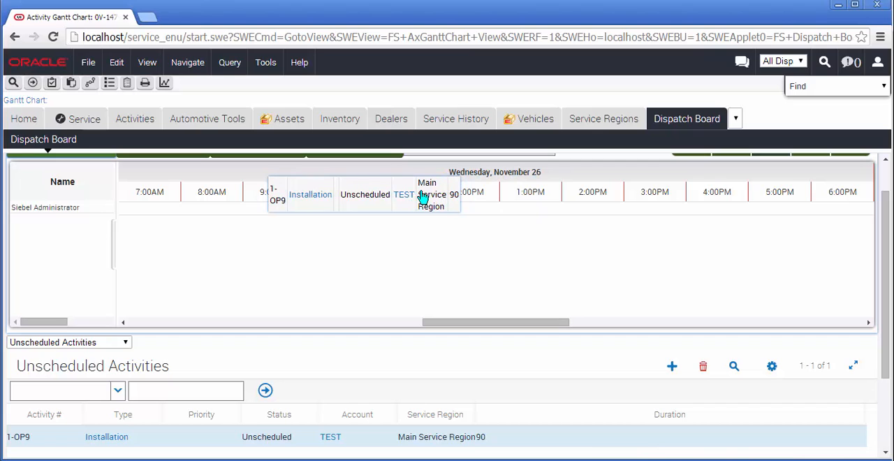
{"action": "mouse_move", "coordinate": [419, 194]}
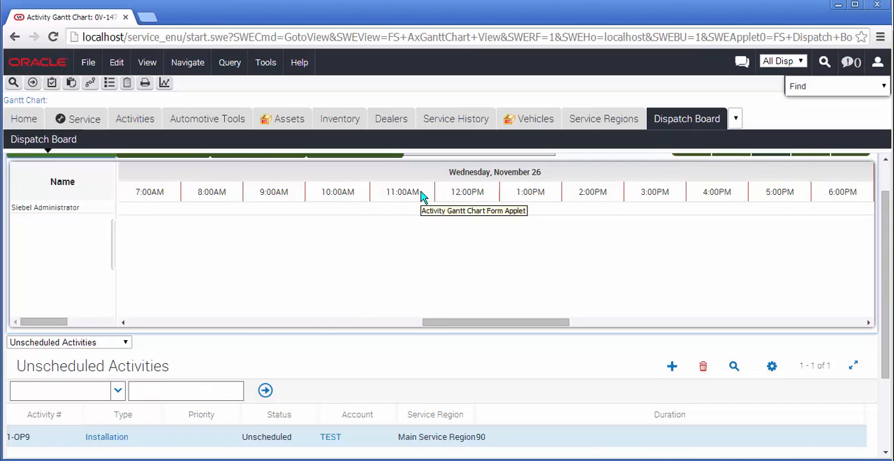
- Scroll down to the Unscheduled Activities list showing activity 1-OP9 for TEST
{"action": "scroll", "scroll_direction": "down", "scroll_amount": 3}
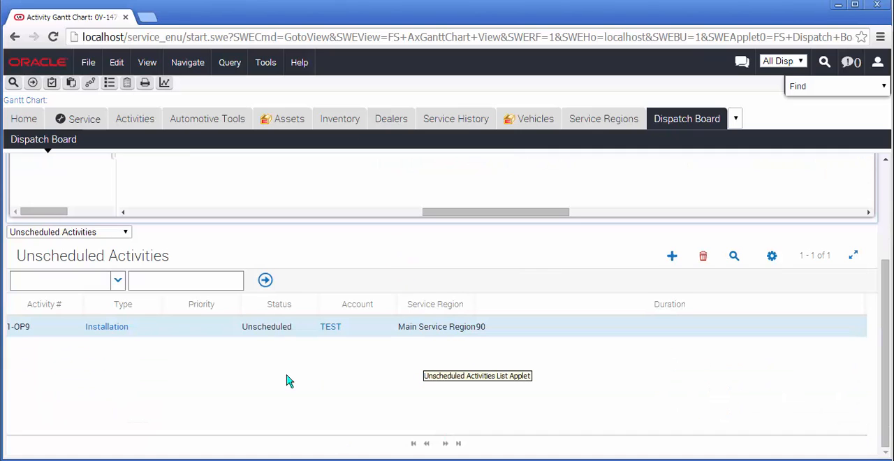
{"action": "mouse_move", "coordinate": [179, 388]}
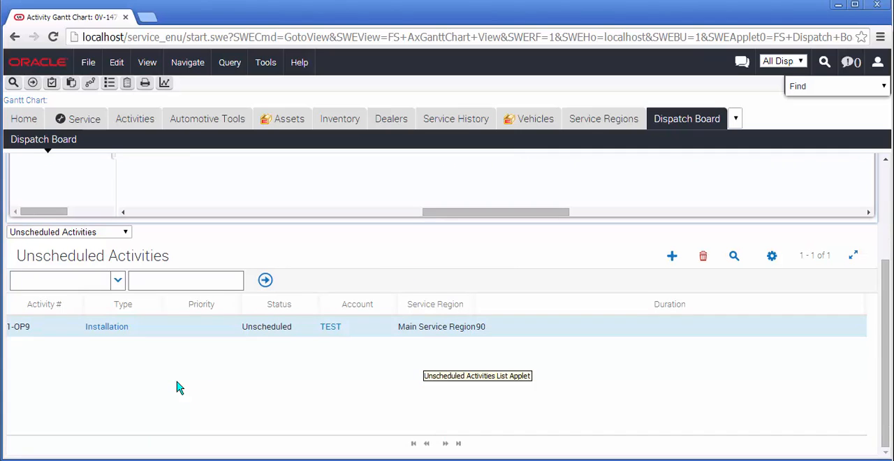
{"action": "mouse_move", "coordinate": [134, 376]}
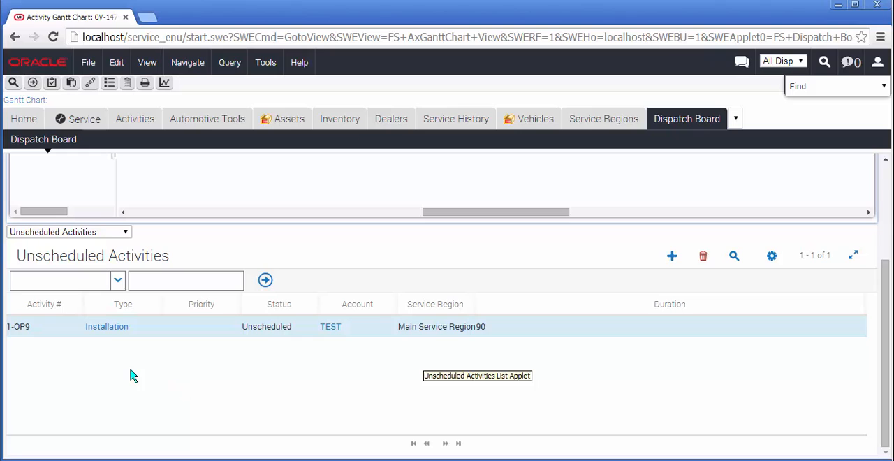
{"action": "mouse_move", "coordinate": [144, 372]}
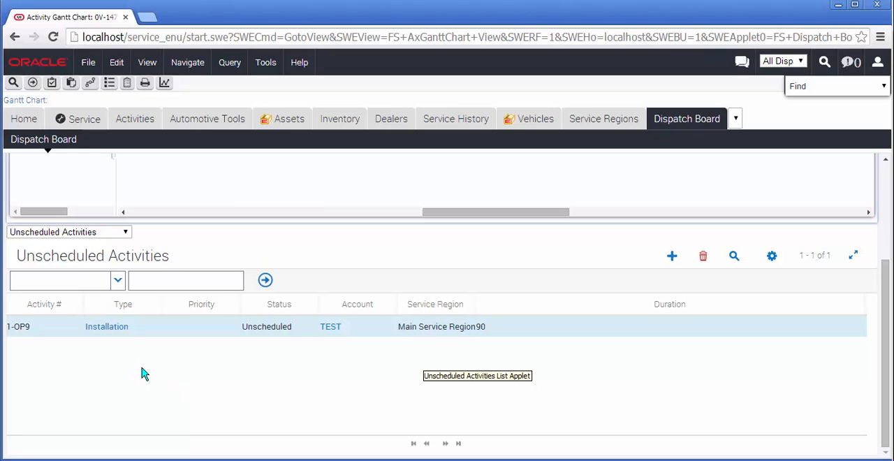
{"action": "mouse_move", "coordinate": [510, 311]}
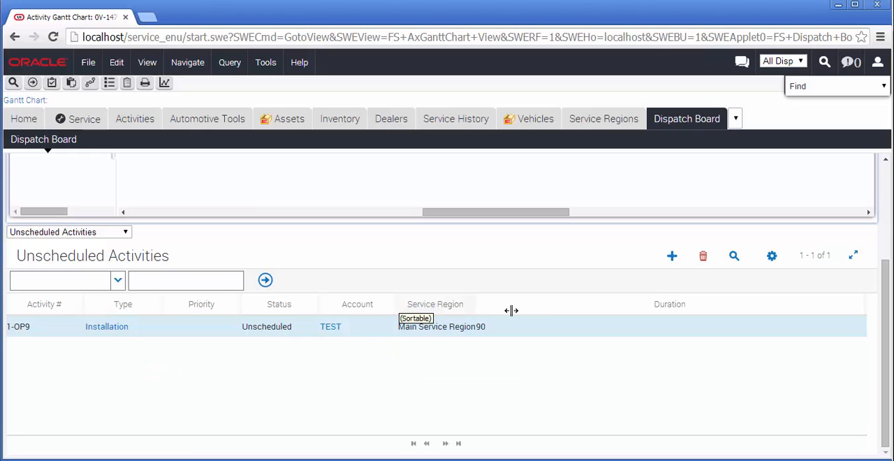
{"action": "mouse_move", "coordinate": [415, 313]}
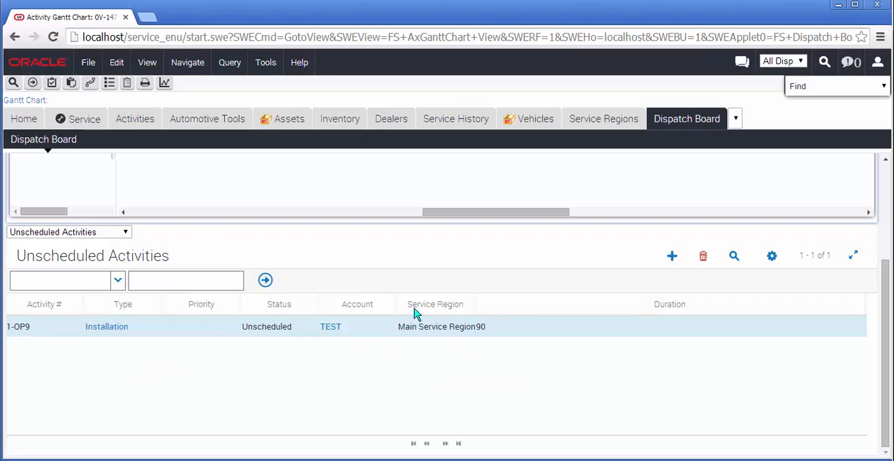
{"action": "mouse_move", "coordinate": [499, 310]}
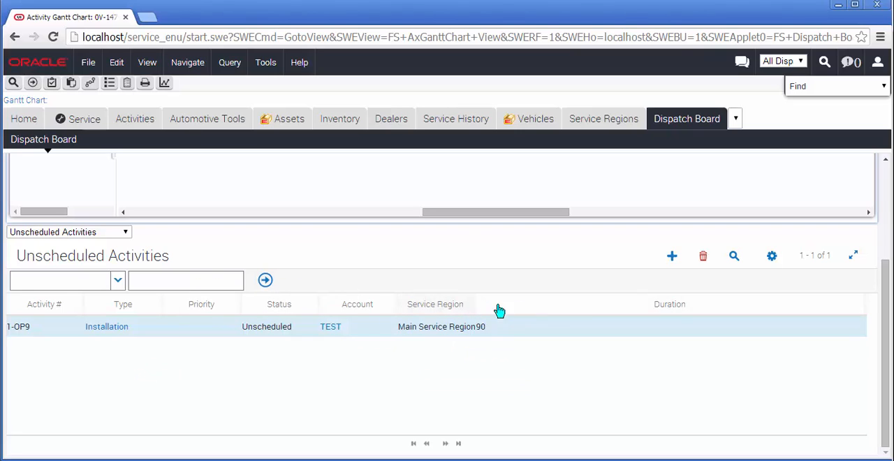
{"action": "mouse_move", "coordinate": [397, 309]}
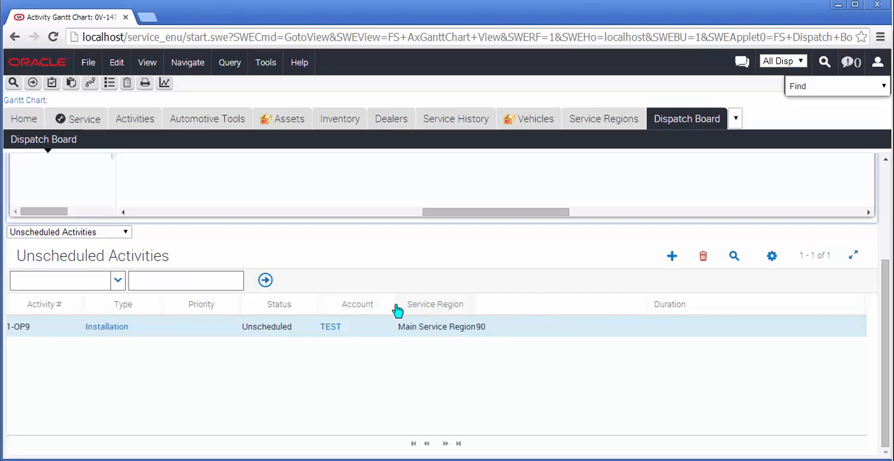
{"action": "mouse_move", "coordinate": [343, 315]}
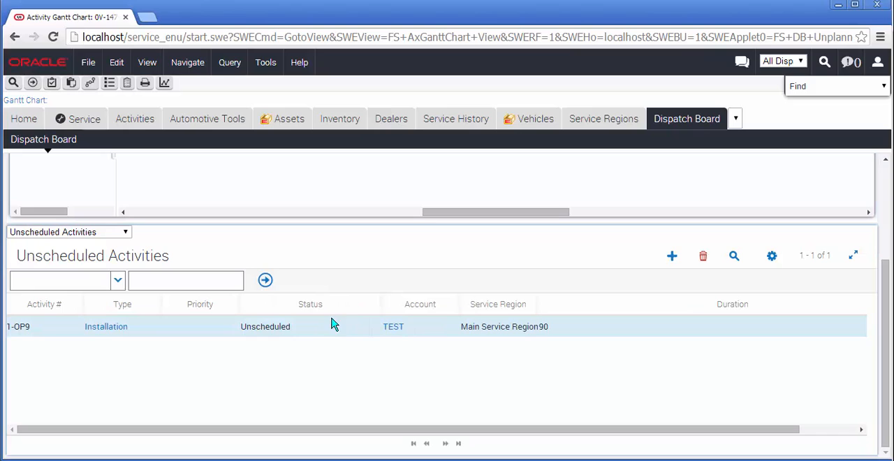
{"action": "mouse_move", "coordinate": [350, 306]}
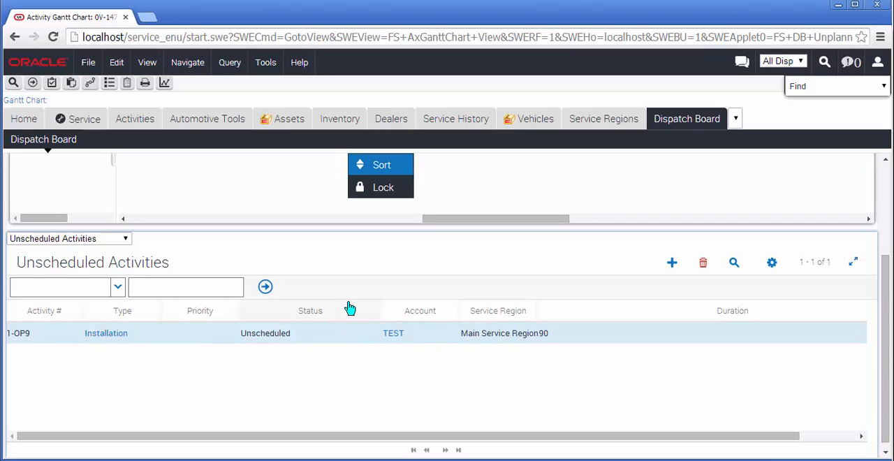
{"action": "mouse_move", "coordinate": [383, 187]}
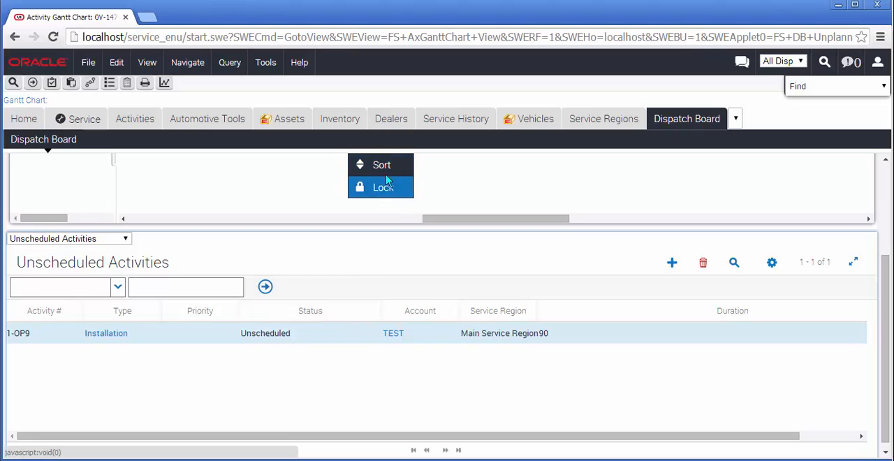
{"action": "mouse_move", "coordinate": [382, 165]}
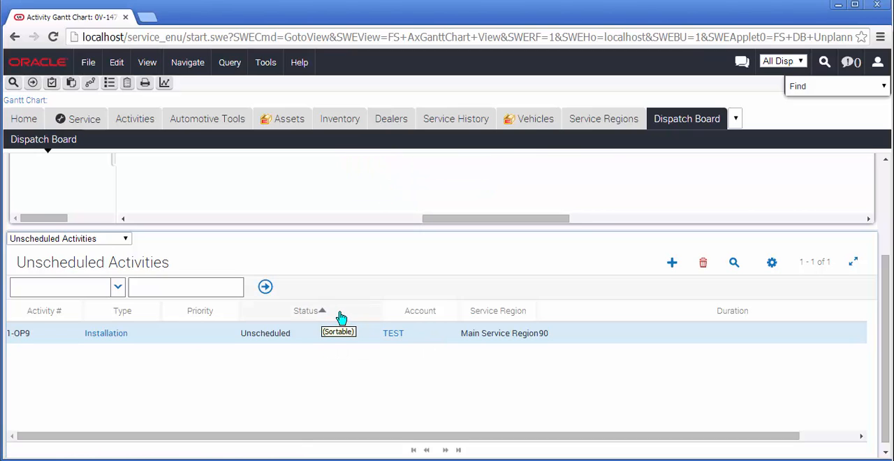
- Sort Unscheduled Activities by Status descending and lock columns through Status
{"action": "left_click", "coordinate": [307, 310]}
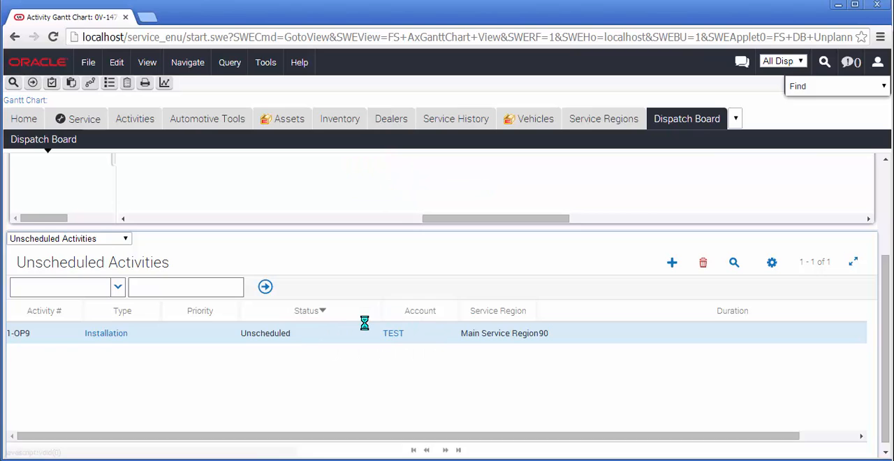
{"action": "mouse_move", "coordinate": [353, 314]}
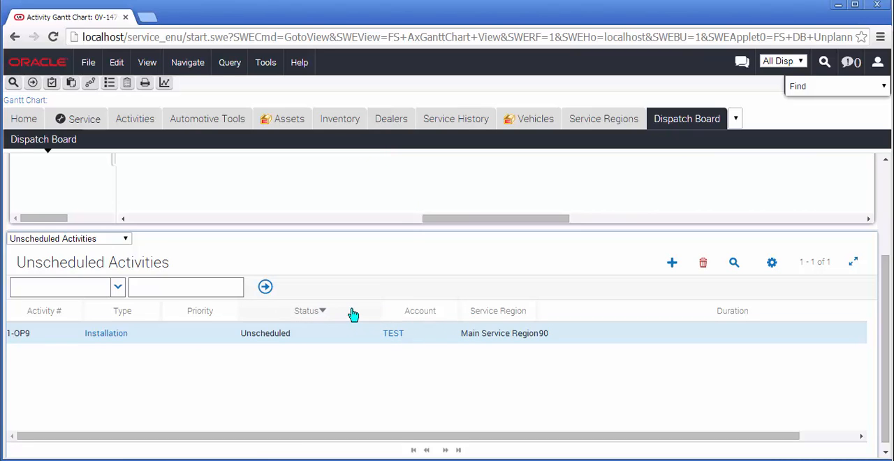
{"action": "left_click", "coordinate": [322, 310]}
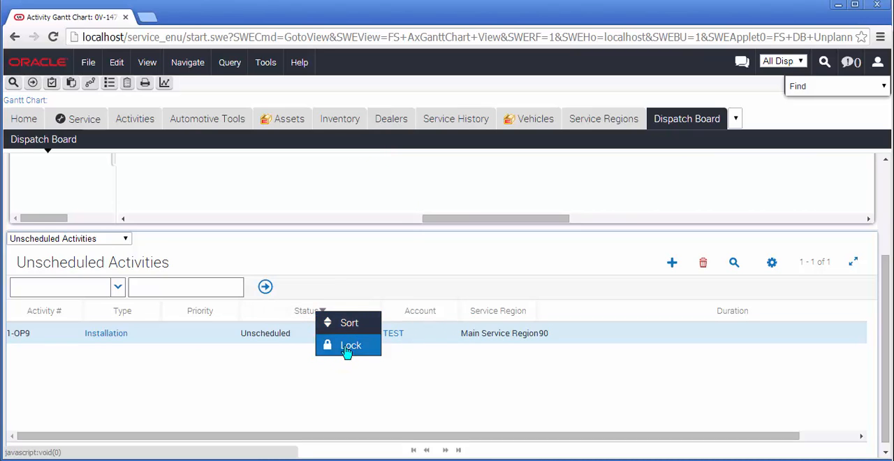
{"action": "left_click", "coordinate": [350, 345]}
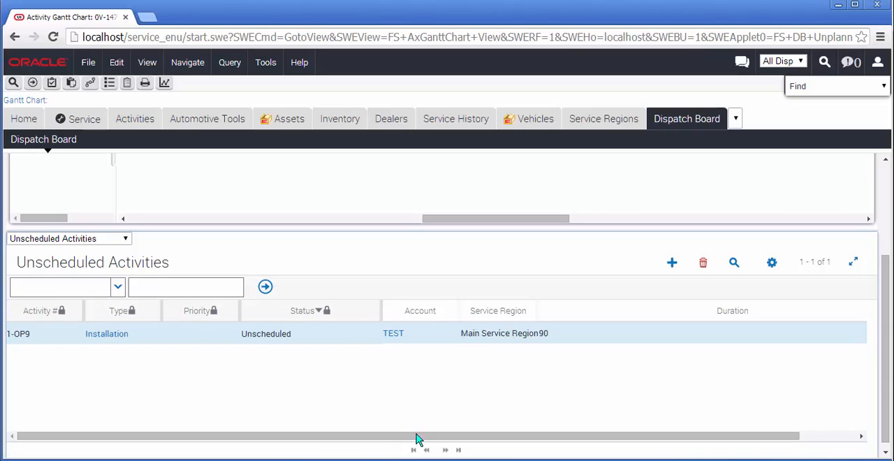
{"action": "mouse_move", "coordinate": [398, 359]}
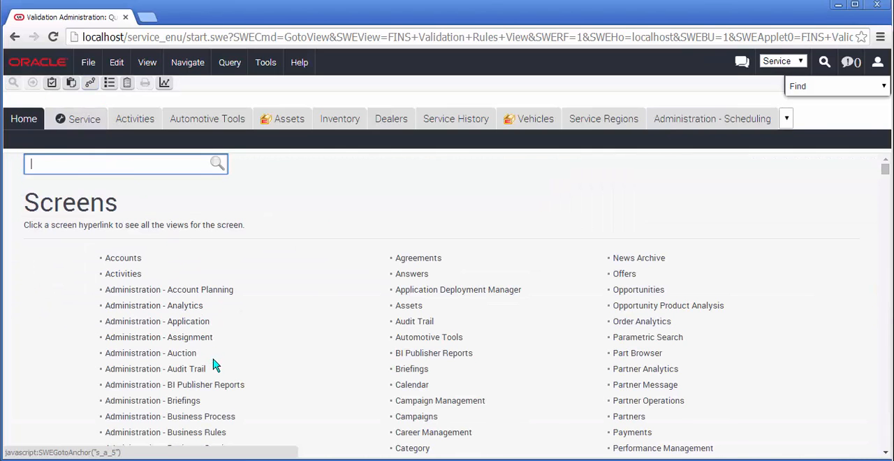
- Go to Administration - Data Validation in the Site Map and open Rule Sets
{"action": "scroll", "scroll_direction": "down", "scroll_amount": 3}
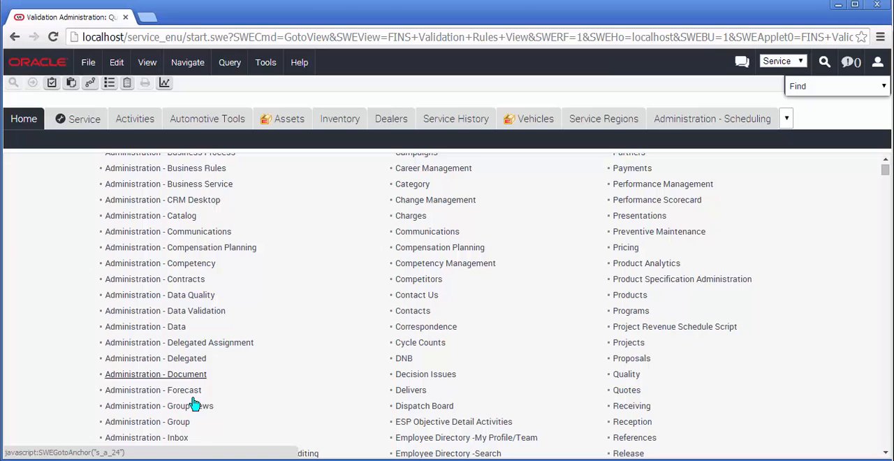
{"action": "left_click", "coordinate": [164, 310]}
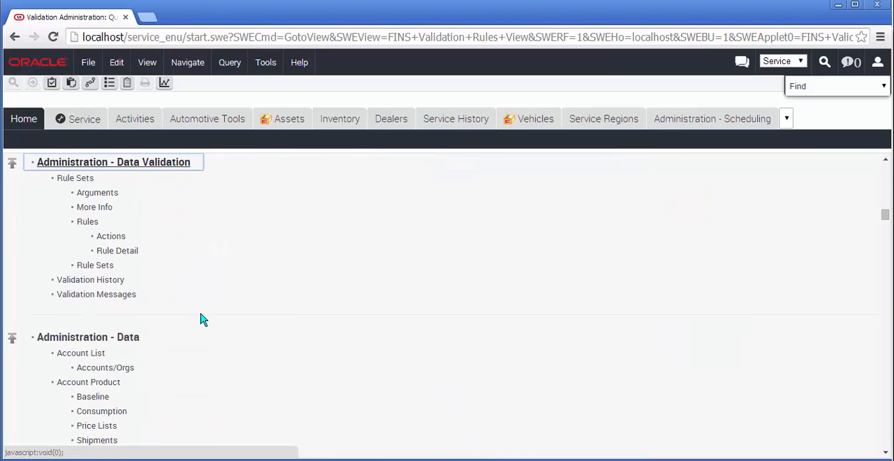
{"action": "left_click", "coordinate": [74, 178]}
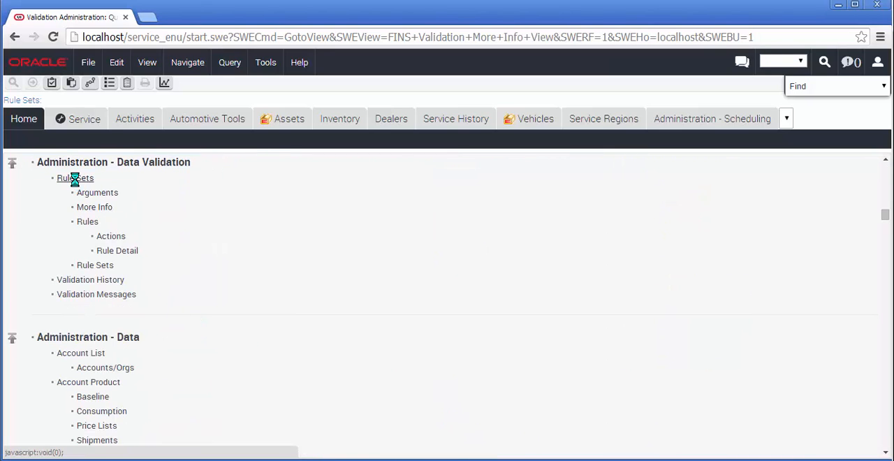
{"action": "left_click", "coordinate": [75, 178]}
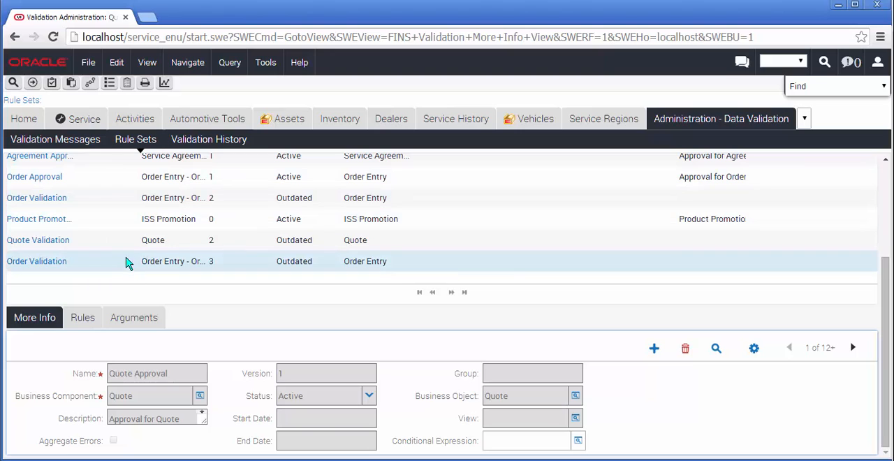
- Revise the Quote Approval rule set and open the new version 3 record
{"action": "left_click", "coordinate": [853, 173]}
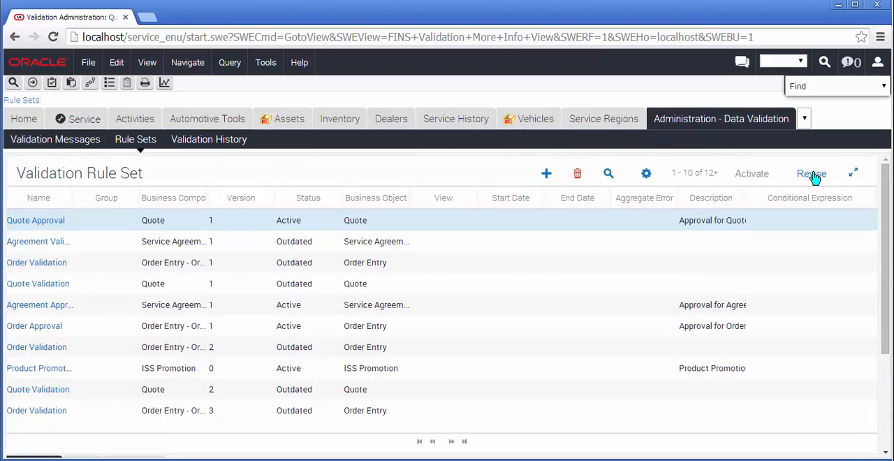
{"action": "left_click", "coordinate": [811, 174]}
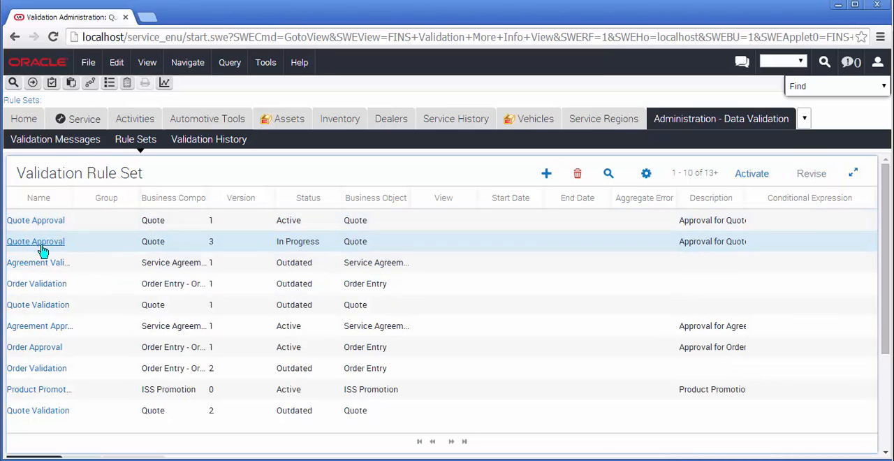
{"action": "left_click", "coordinate": [35, 241]}
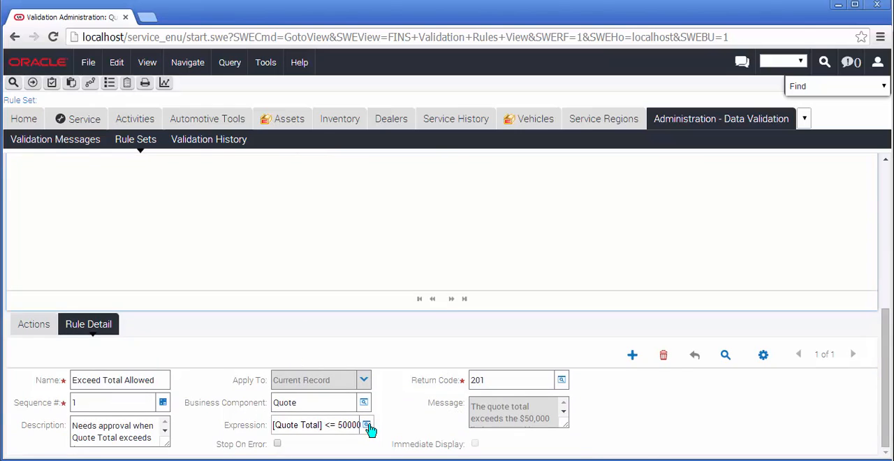
- Browse Operators and Business Component Fields in the Exceed Total Allowed expression designer, then discard
{"action": "left_click", "coordinate": [366, 425]}
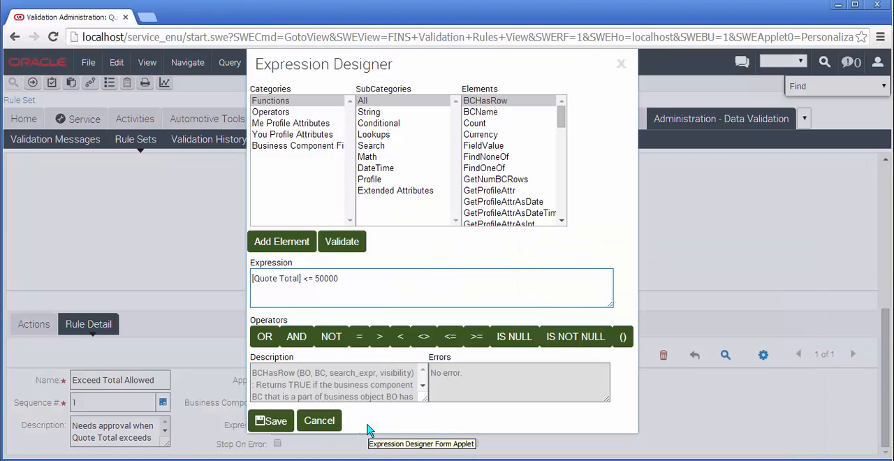
{"action": "left_click", "coordinate": [271, 111]}
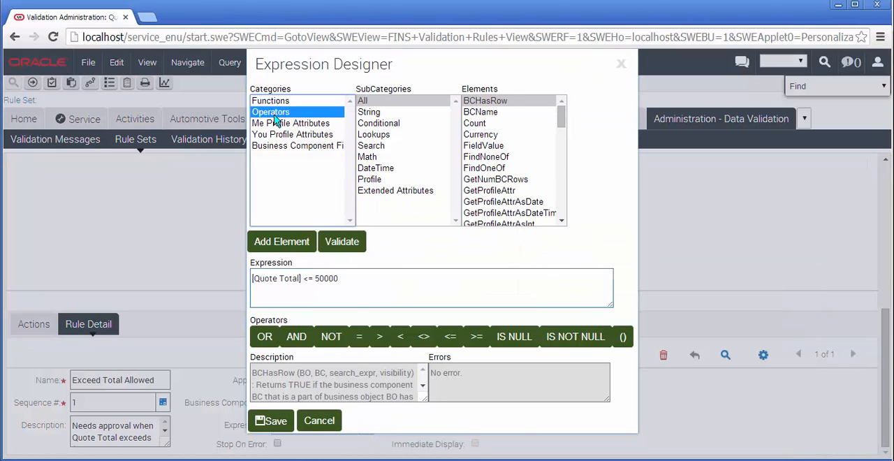
{"action": "left_click", "coordinate": [298, 146]}
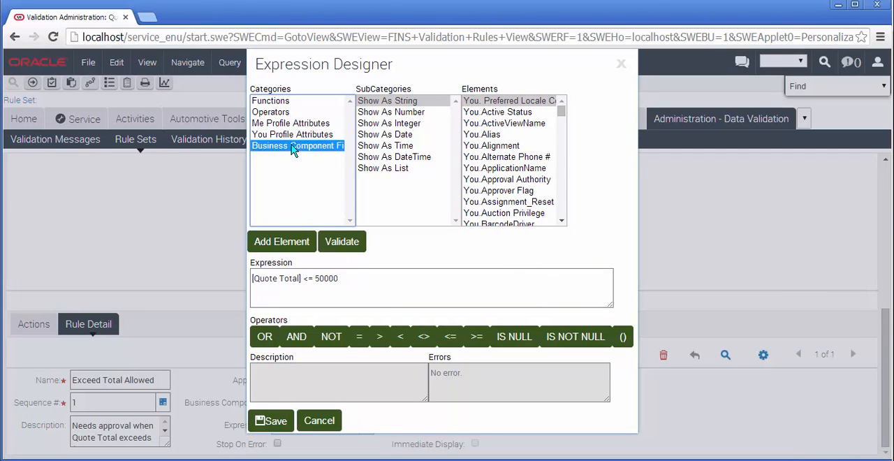
{"action": "left_click", "coordinate": [296, 145]}
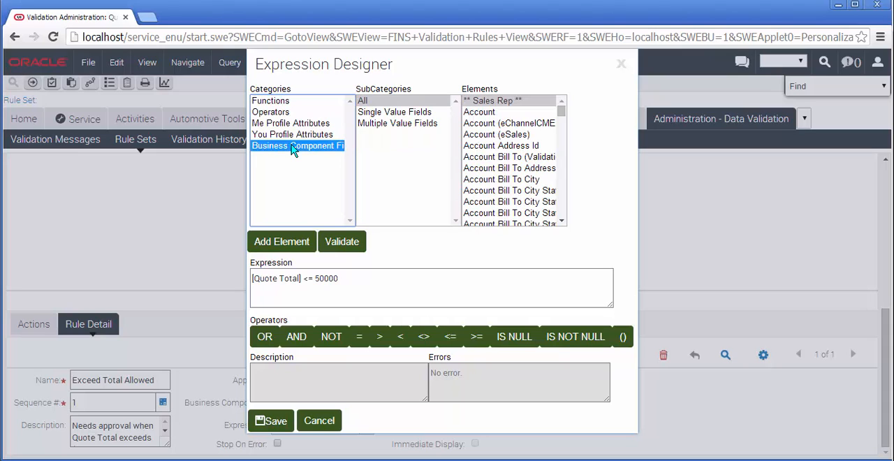
{"action": "mouse_move", "coordinate": [589, 355]}
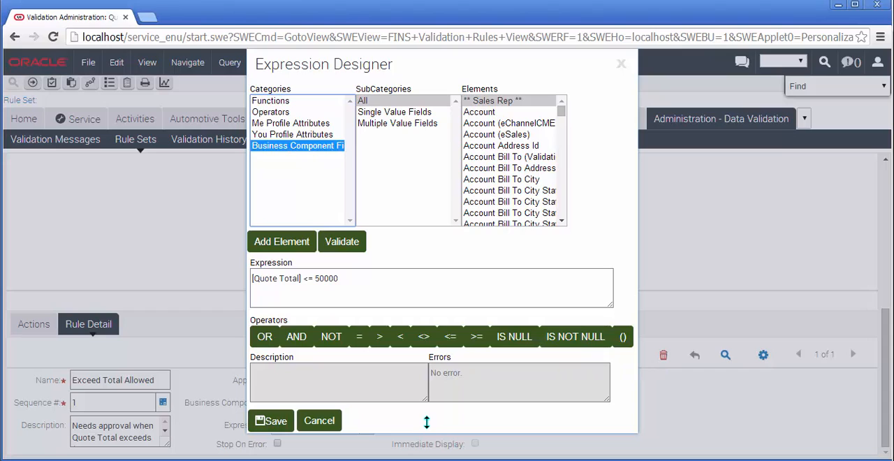
{"action": "mouse_move", "coordinate": [332, 436]}
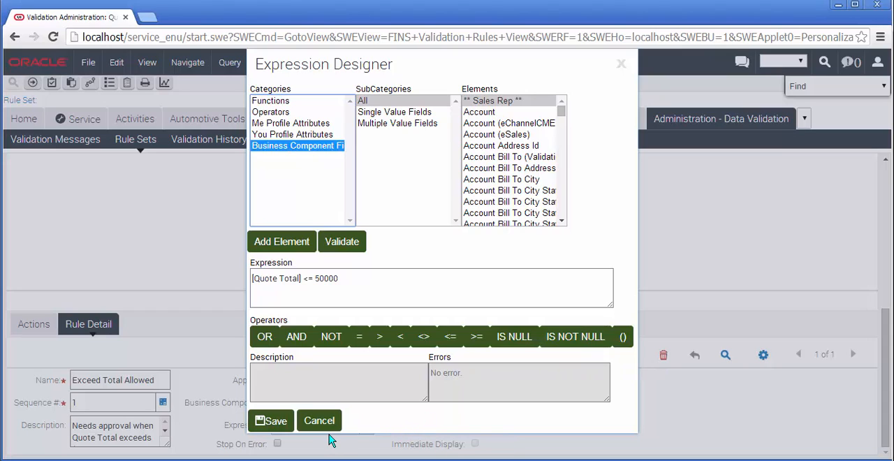
{"action": "mouse_move", "coordinate": [319, 420]}
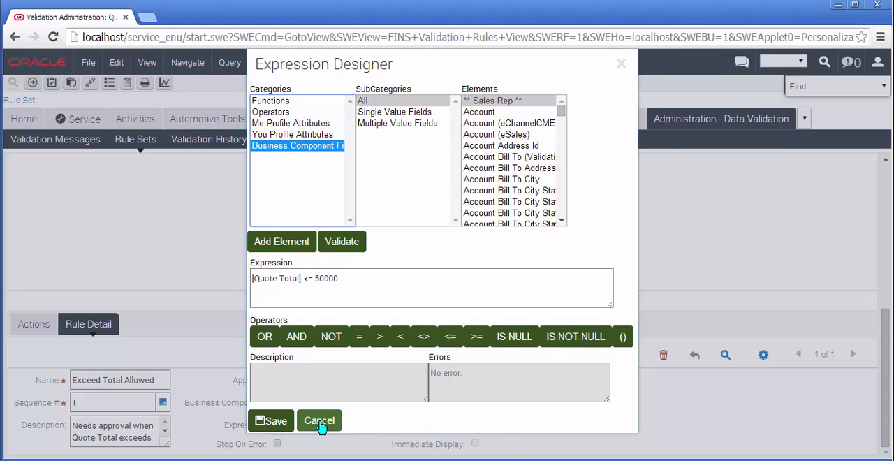
{"action": "left_click", "coordinate": [319, 421]}
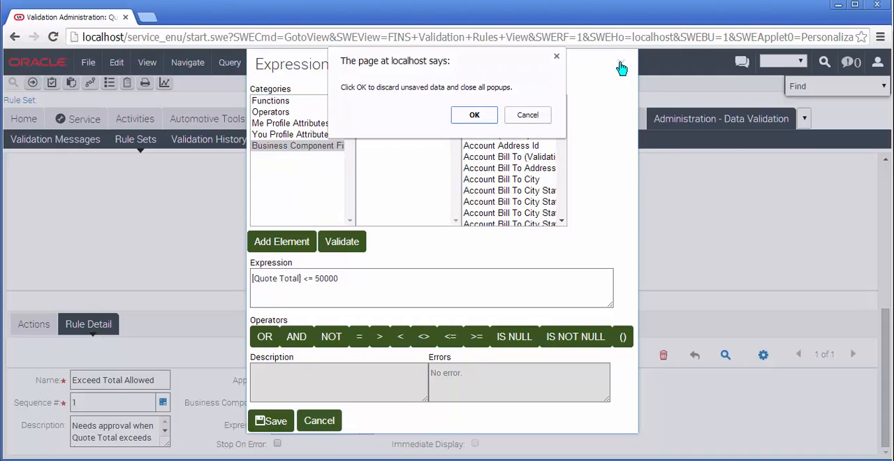
{"action": "mouse_move", "coordinate": [445, 208]}
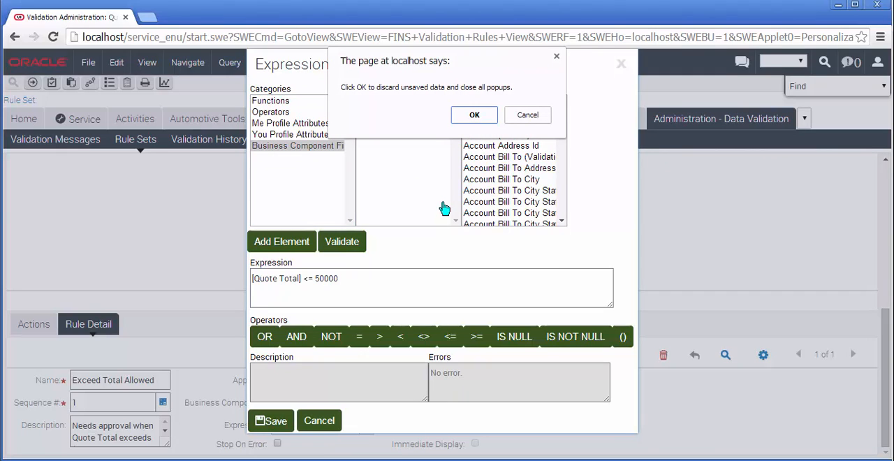
{"action": "mouse_move", "coordinate": [485, 132]}
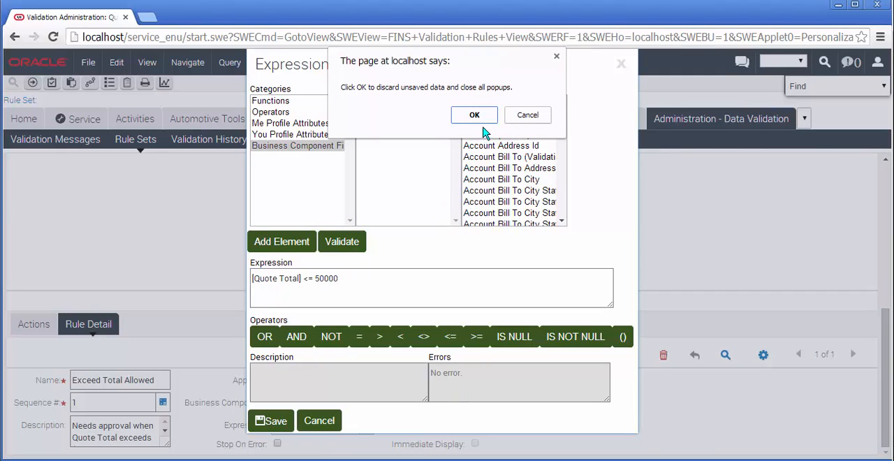
{"action": "mouse_move", "coordinate": [526, 120]}
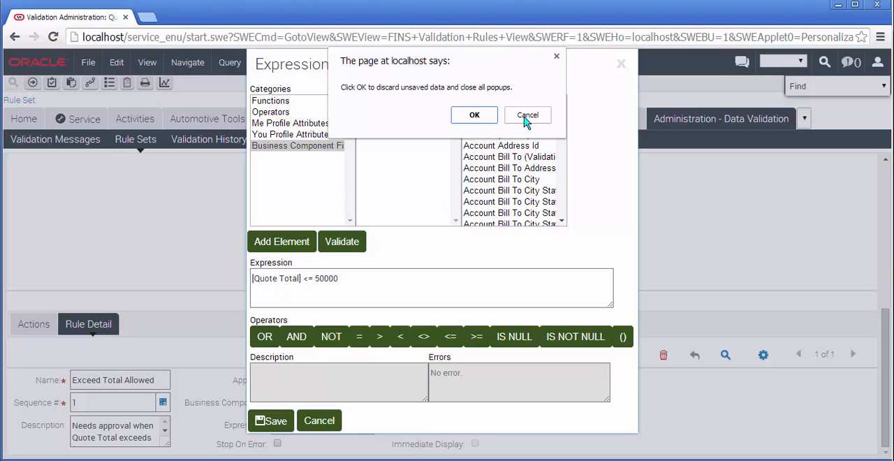
{"action": "left_click", "coordinate": [475, 114]}
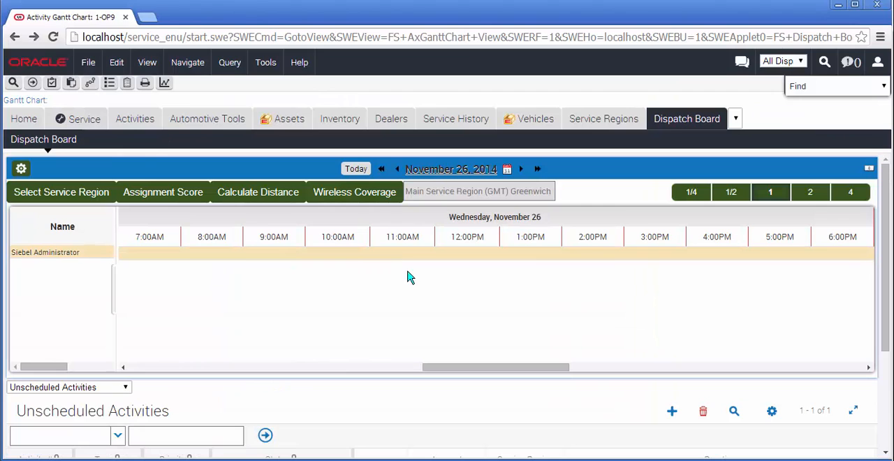
{"action": "mouse_move", "coordinate": [594, 264]}
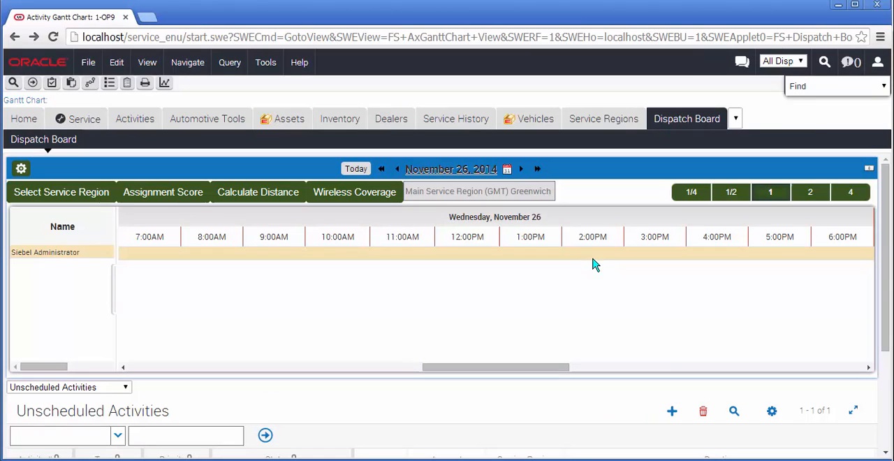
{"action": "mouse_move", "coordinate": [613, 258]}
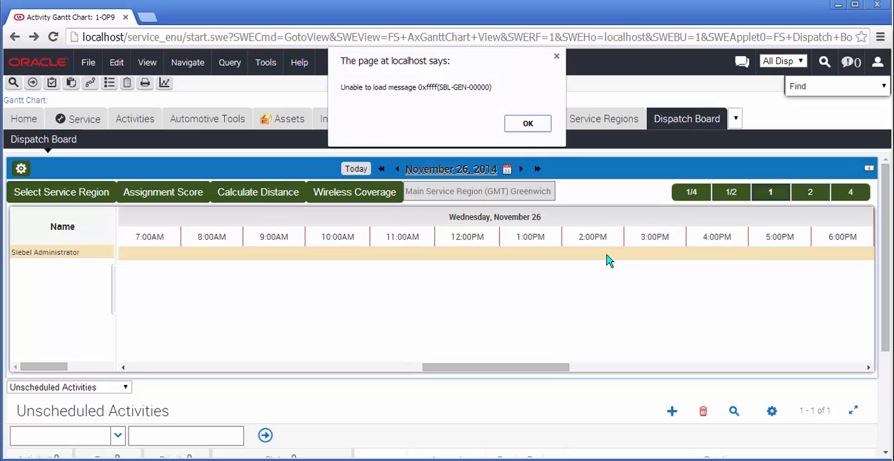
{"action": "mouse_move", "coordinate": [578, 307]}
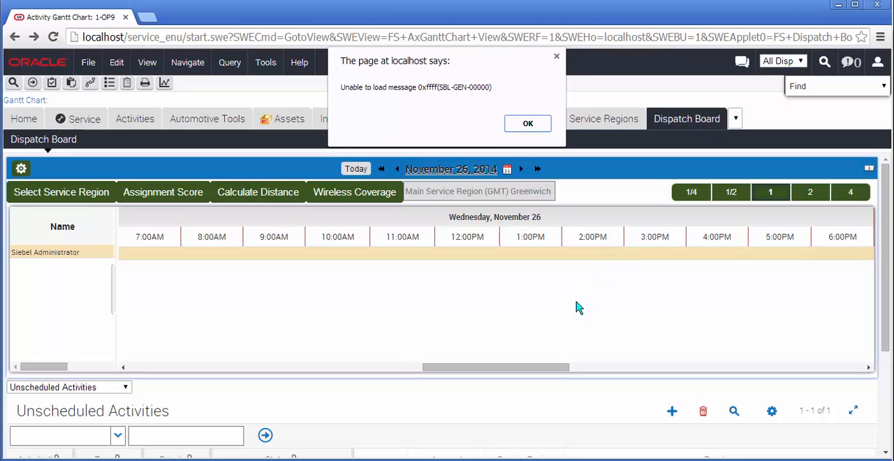
{"action": "mouse_move", "coordinate": [528, 124]}
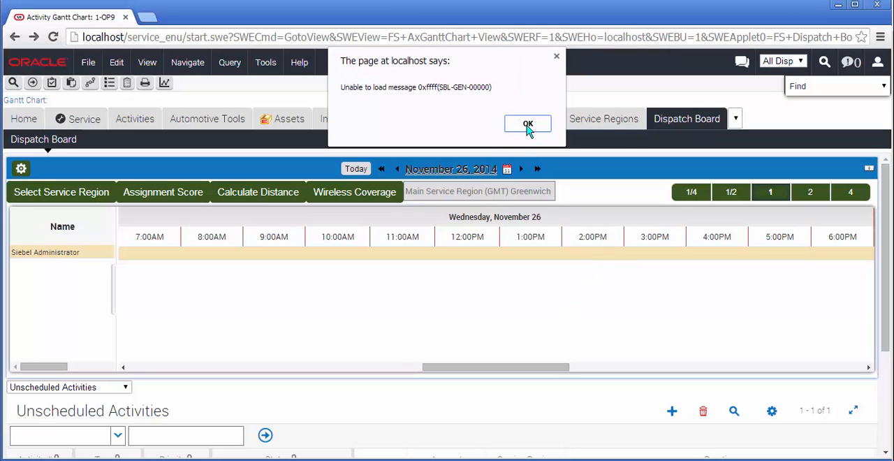
- Click OK on the 'Unable to load message' localhost alert
{"action": "left_click", "coordinate": [529, 124]}
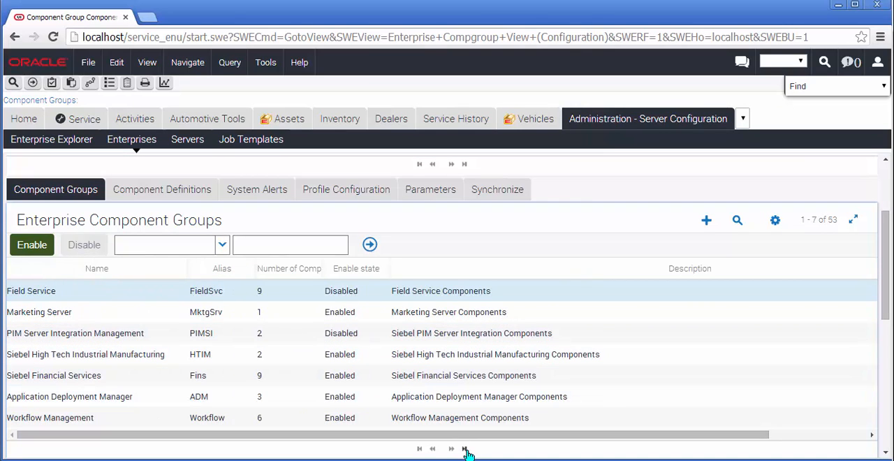
- Page through the component groups to reach the Disconnected Mobile Synchronization group
{"action": "left_click", "coordinate": [451, 449]}
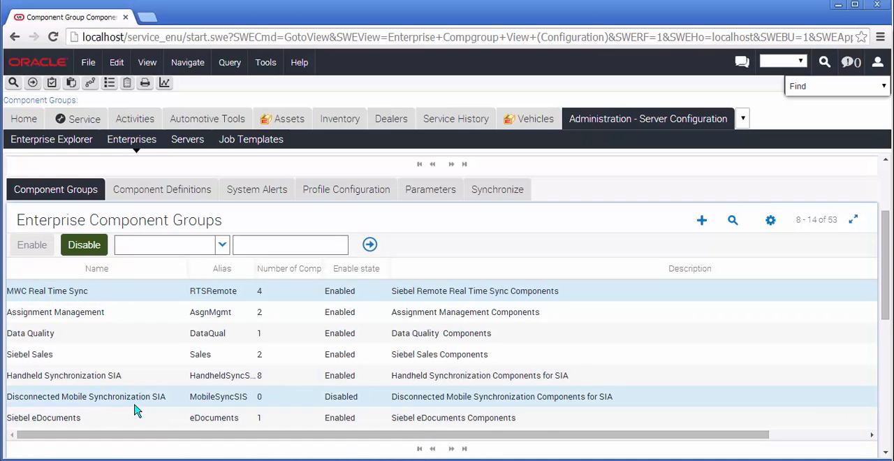
{"action": "left_click", "coordinate": [85, 396]}
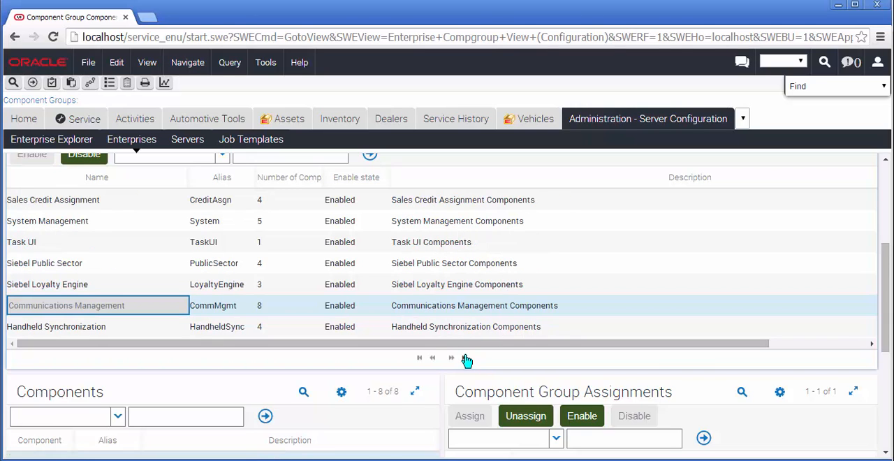
{"action": "left_click", "coordinate": [452, 358]}
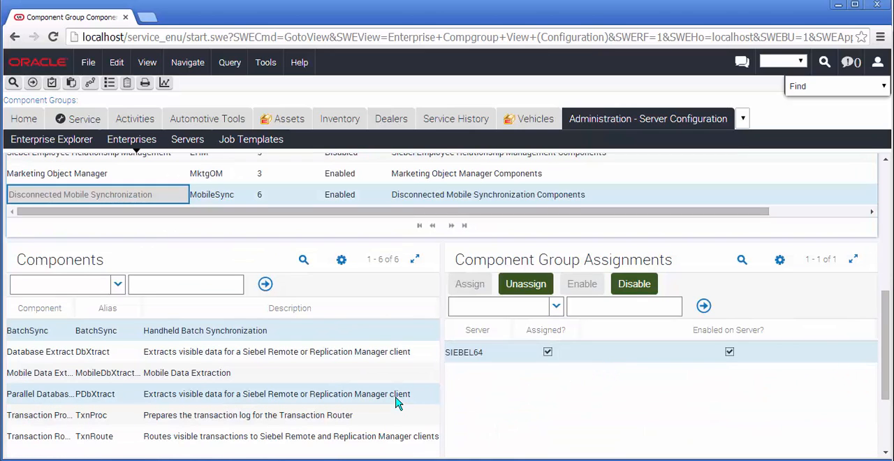
{"action": "mouse_move", "coordinate": [282, 389]}
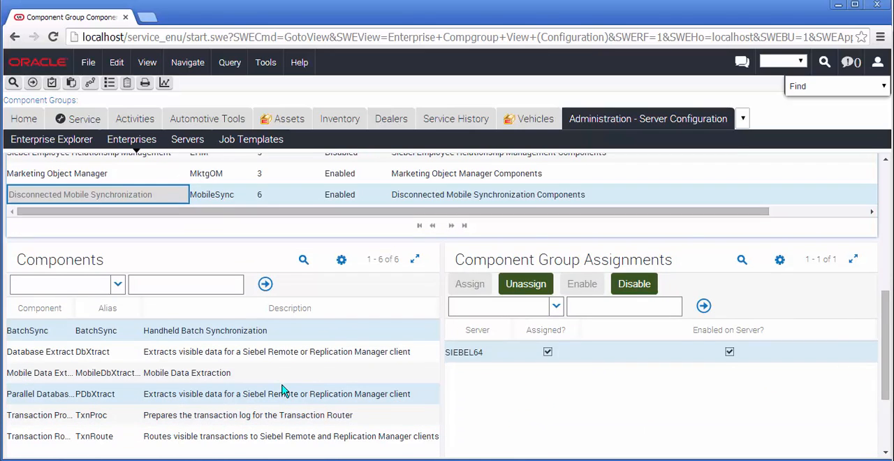
{"action": "mouse_move", "coordinate": [280, 393]}
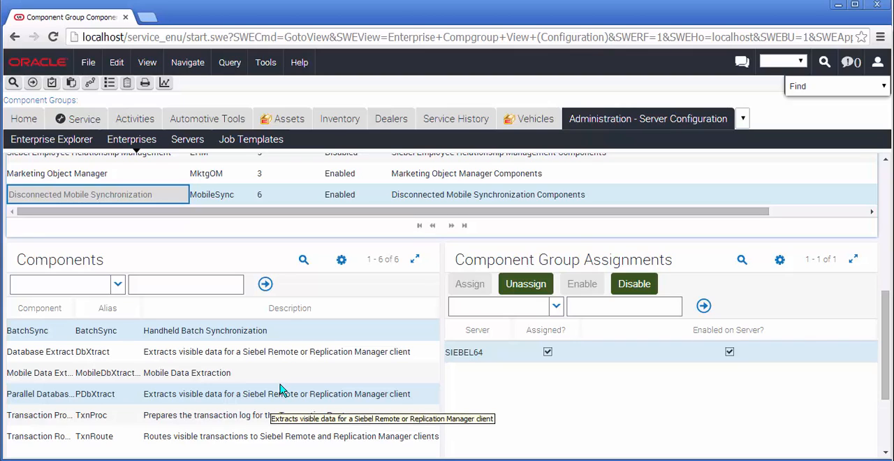
{"action": "mouse_move", "coordinate": [292, 406]}
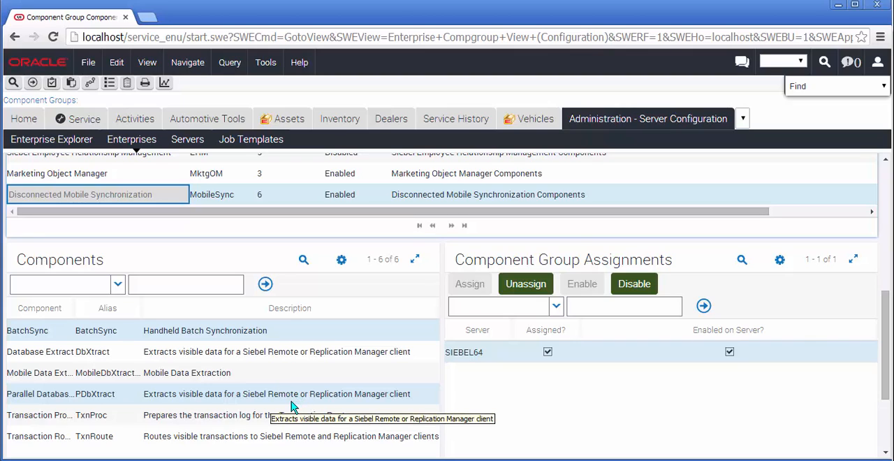
{"action": "mouse_move", "coordinate": [294, 445]}
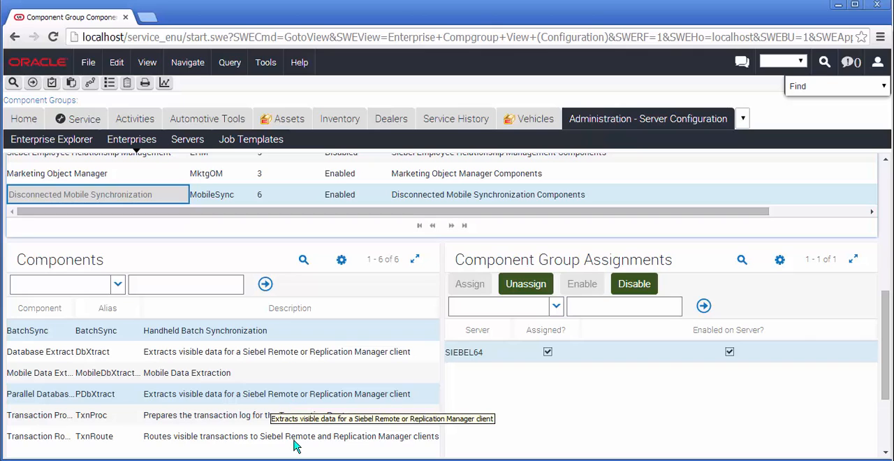
{"action": "mouse_move", "coordinate": [127, 385]}
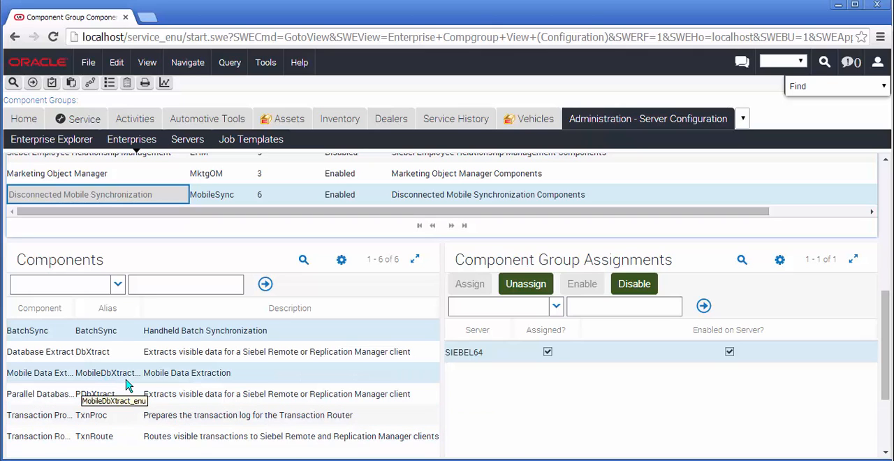
{"action": "mouse_move", "coordinate": [217, 383]}
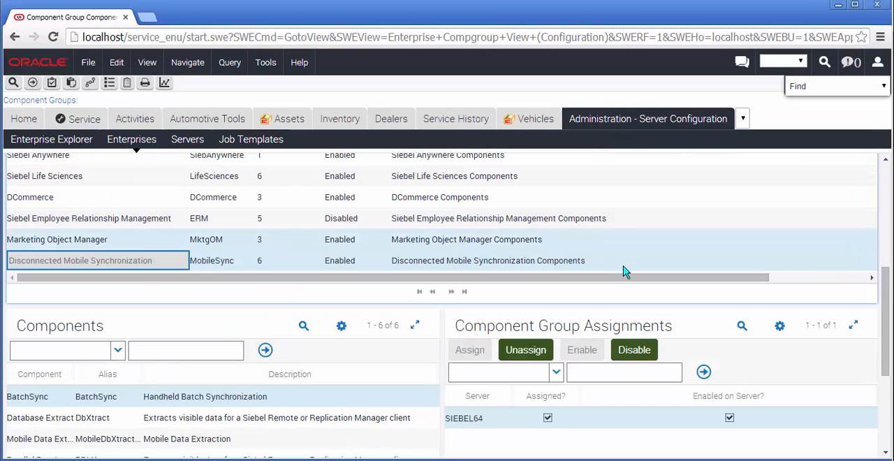
{"action": "scroll", "scroll_direction": "up", "scroll_amount": 3}
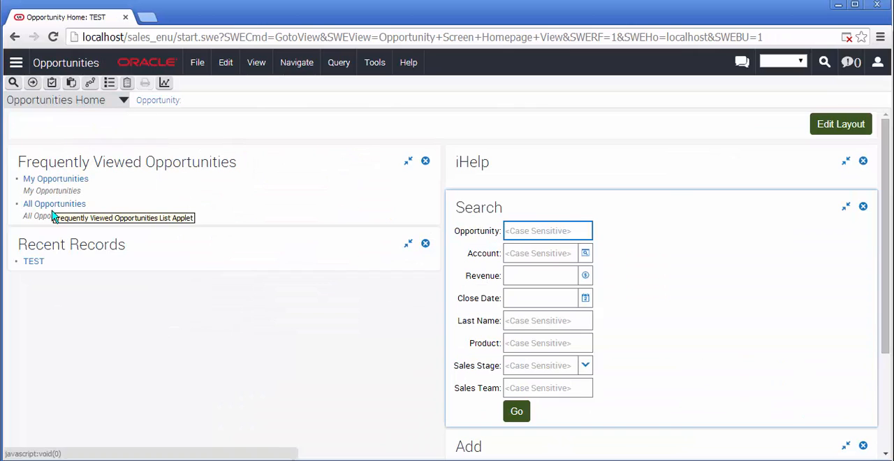
- Open the All Opportunities list and the Run Report pane showing By Sales Rep in PDF
{"action": "left_click", "coordinate": [54, 203]}
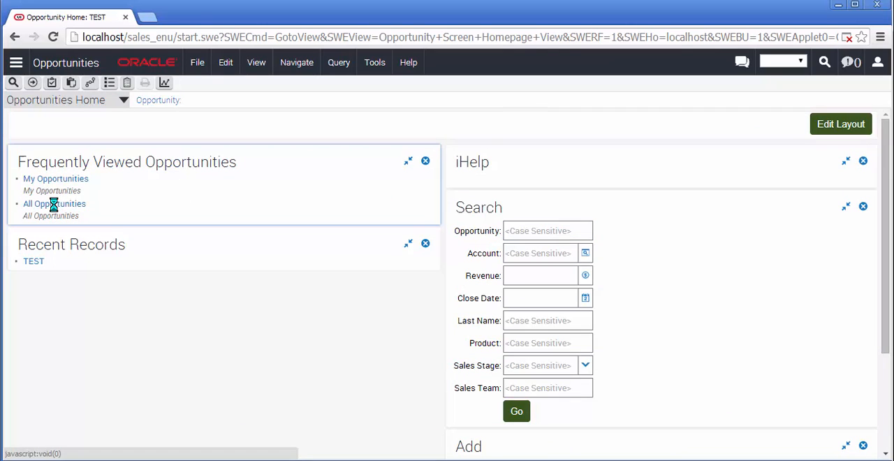
{"action": "left_click", "coordinate": [54, 203]}
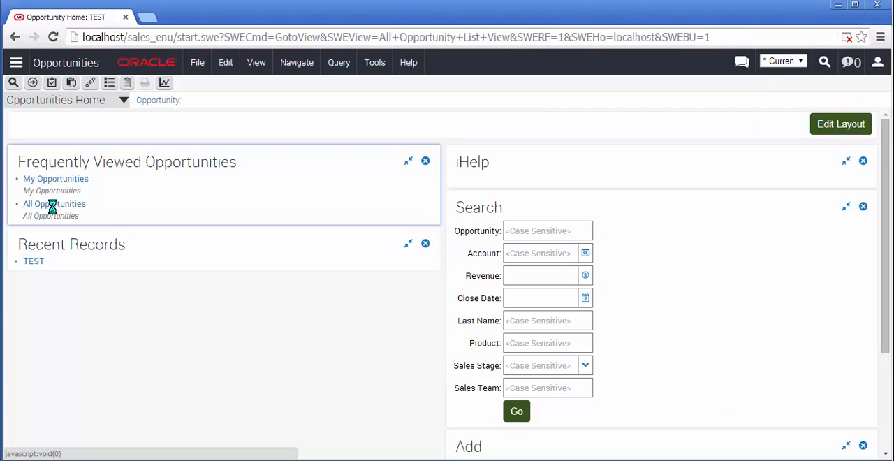
{"action": "left_click", "coordinate": [54, 203]}
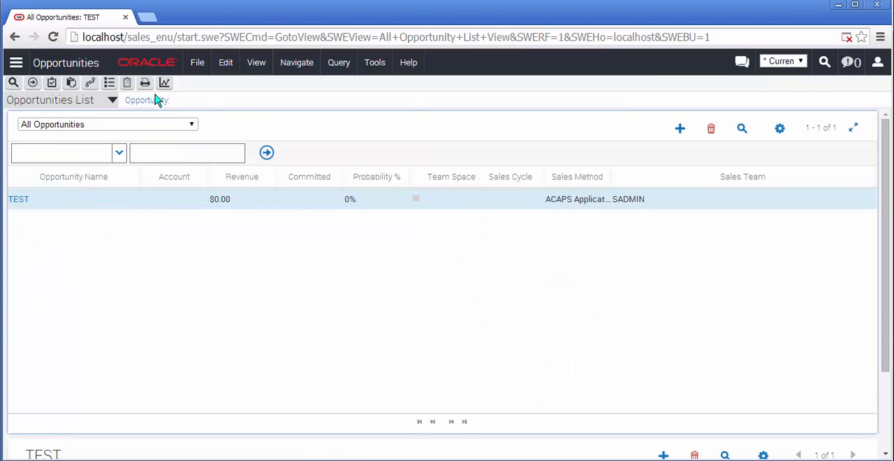
{"action": "left_click", "coordinate": [164, 82]}
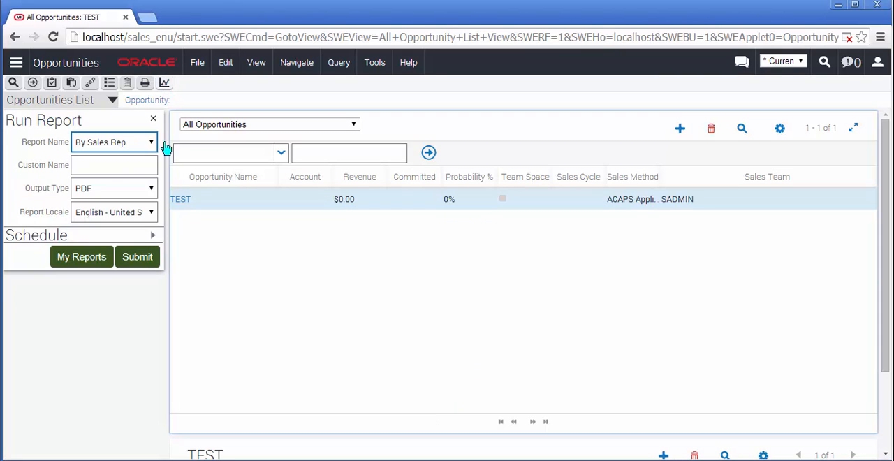
{"action": "mouse_move", "coordinate": [166, 173]}
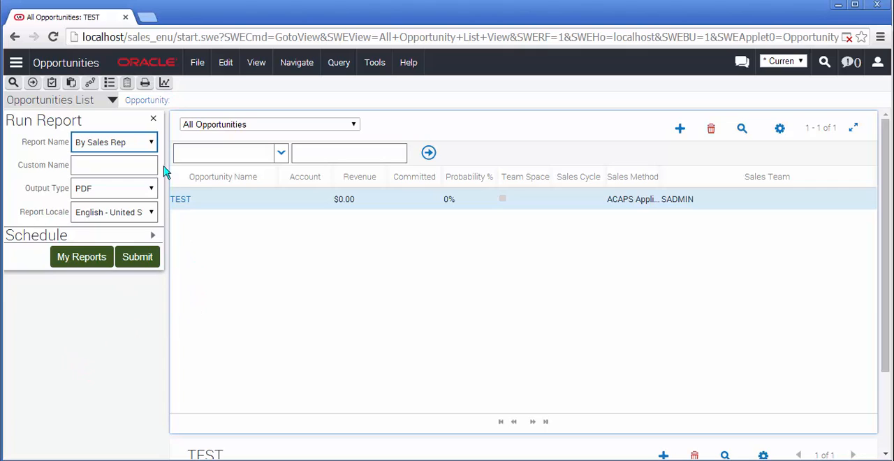
{"action": "mouse_move", "coordinate": [154, 243]}
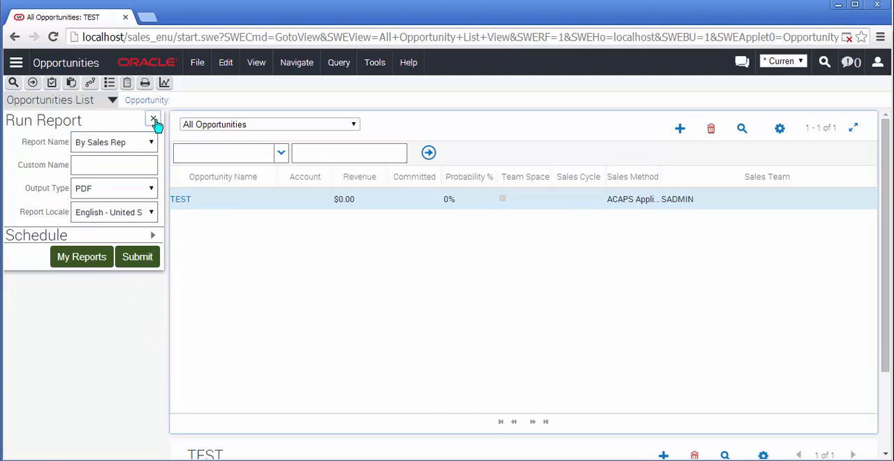
- Close the Run Report pane and open Settings from the user profile pop-up
{"action": "left_click", "coordinate": [153, 119]}
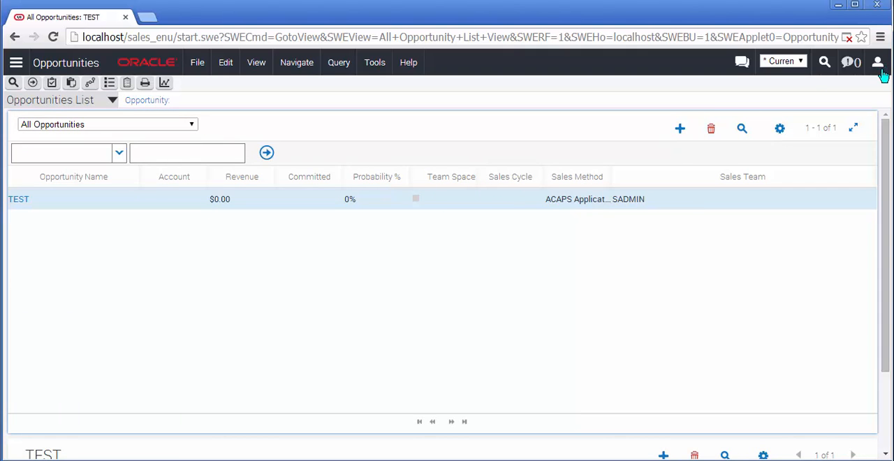
{"action": "left_click", "coordinate": [877, 62]}
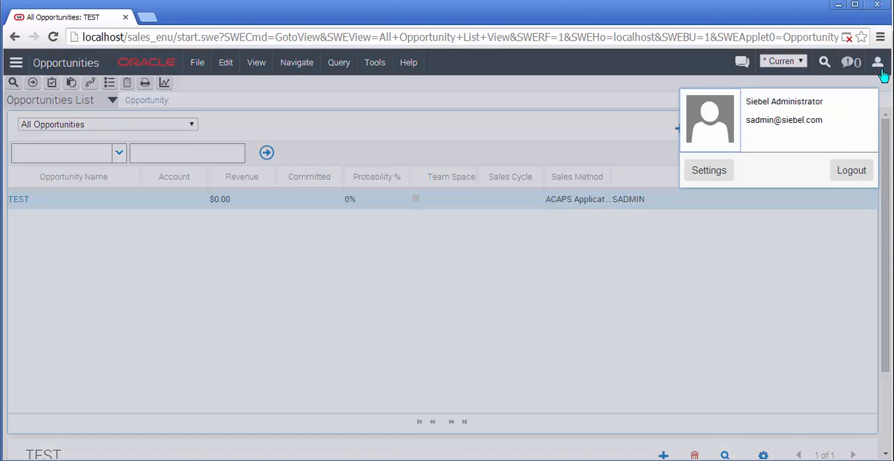
{"action": "mouse_move", "coordinate": [761, 129]}
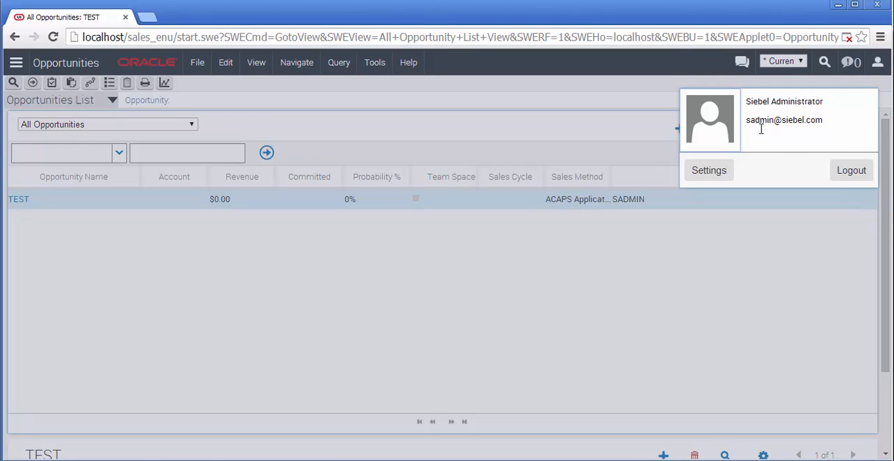
{"action": "mouse_move", "coordinate": [774, 167]}
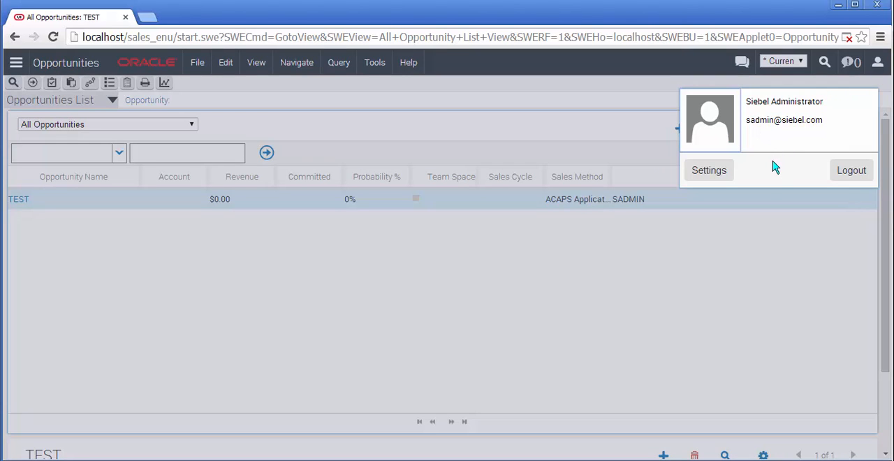
{"action": "left_click", "coordinate": [708, 169]}
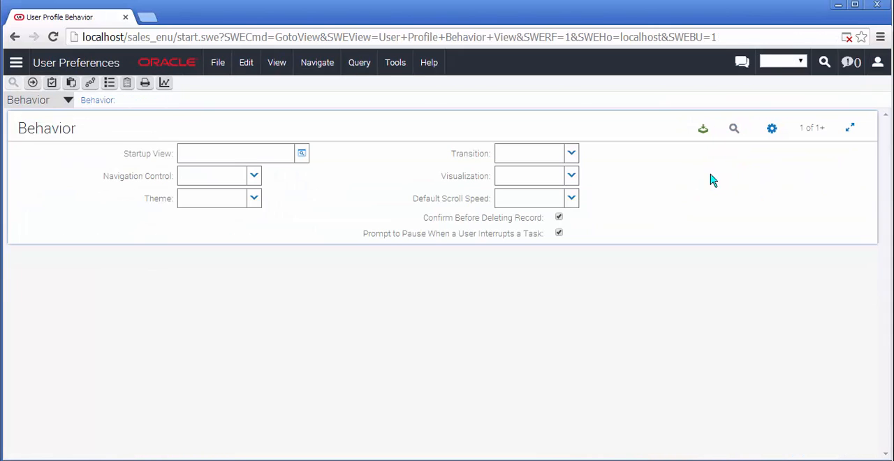
{"action": "mouse_move", "coordinate": [60, 116]}
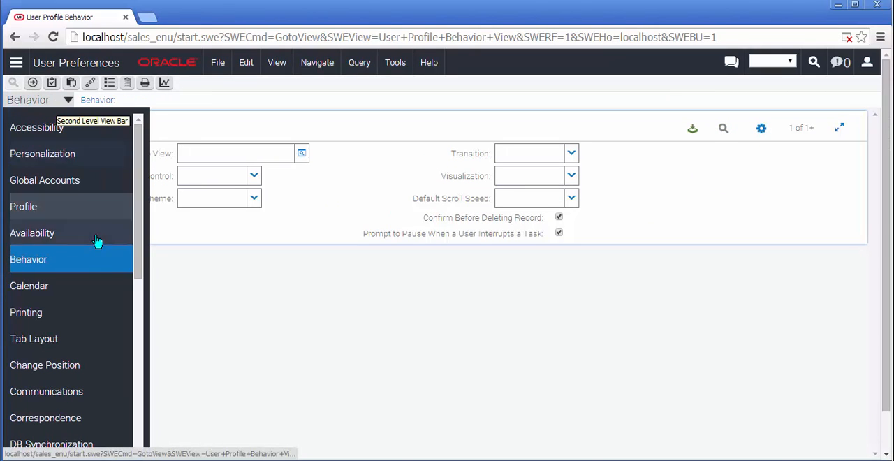
{"action": "scroll", "scroll_direction": "down", "scroll_amount": 3}
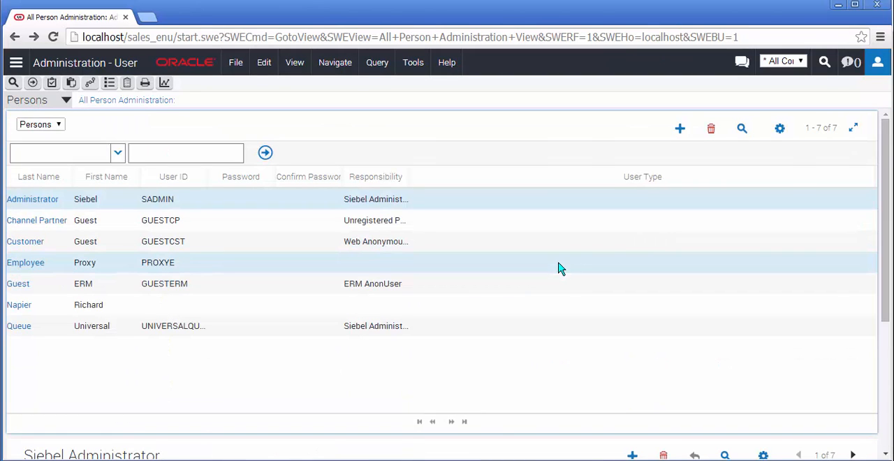
{"action": "left_click", "coordinate": [878, 62]}
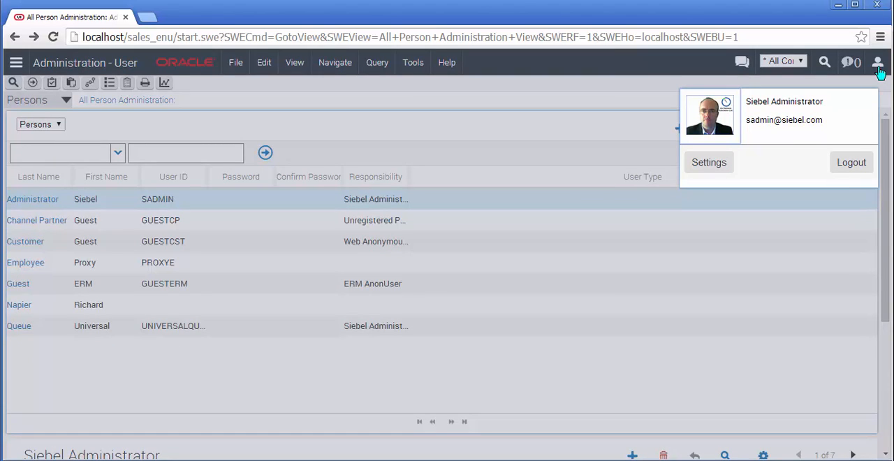
{"action": "mouse_move", "coordinate": [879, 72]}
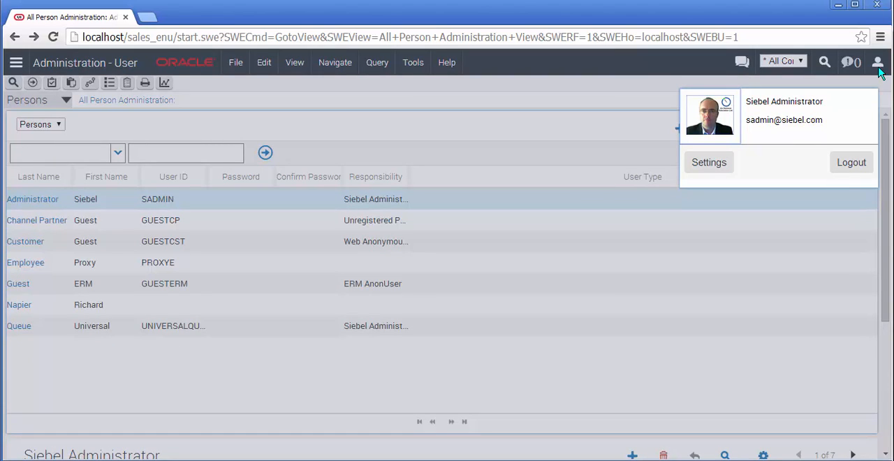